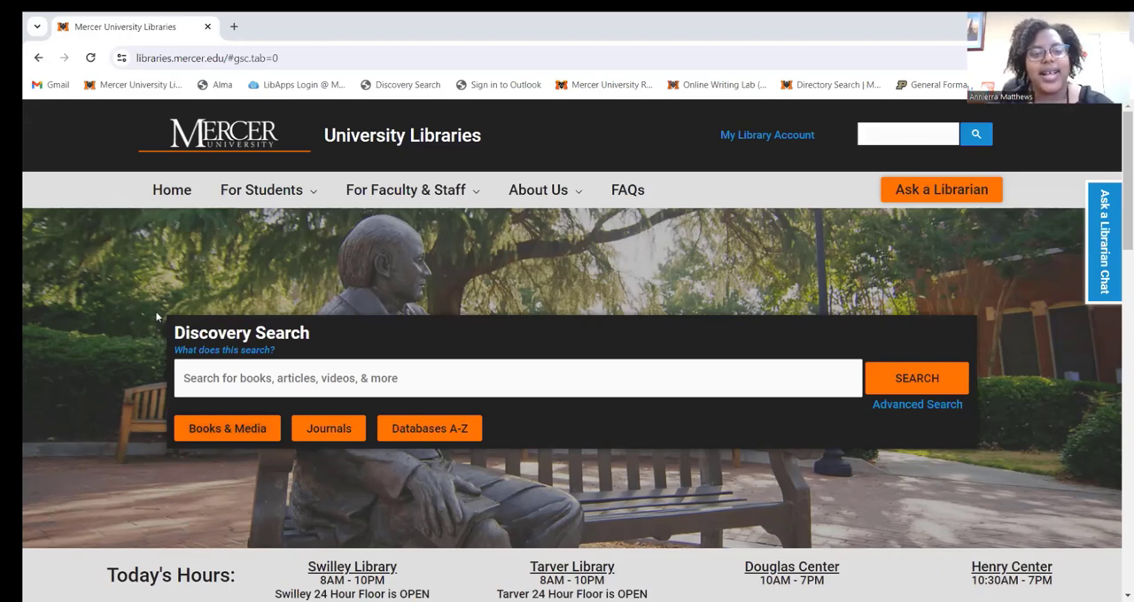
mouse_move(167, 301)
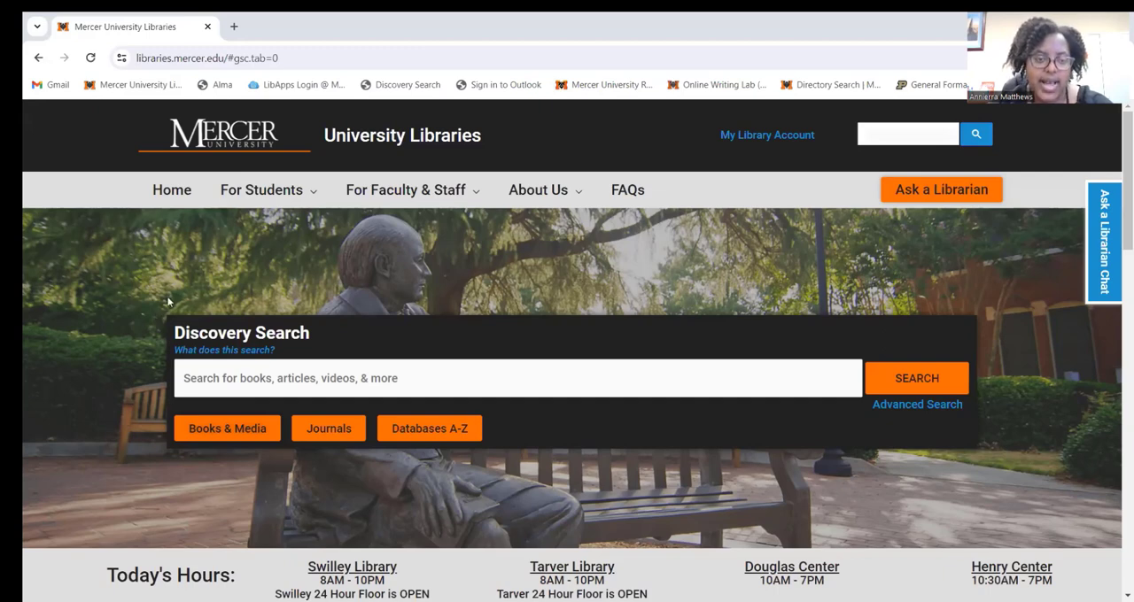
mouse_move(426, 239)
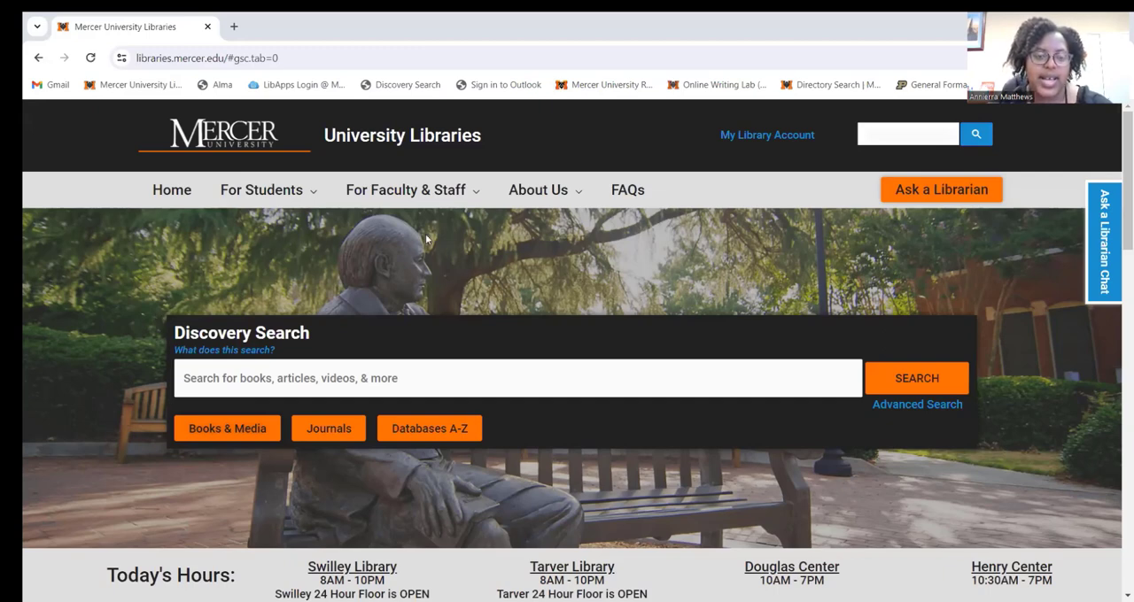
mouse_move(1117, 245)
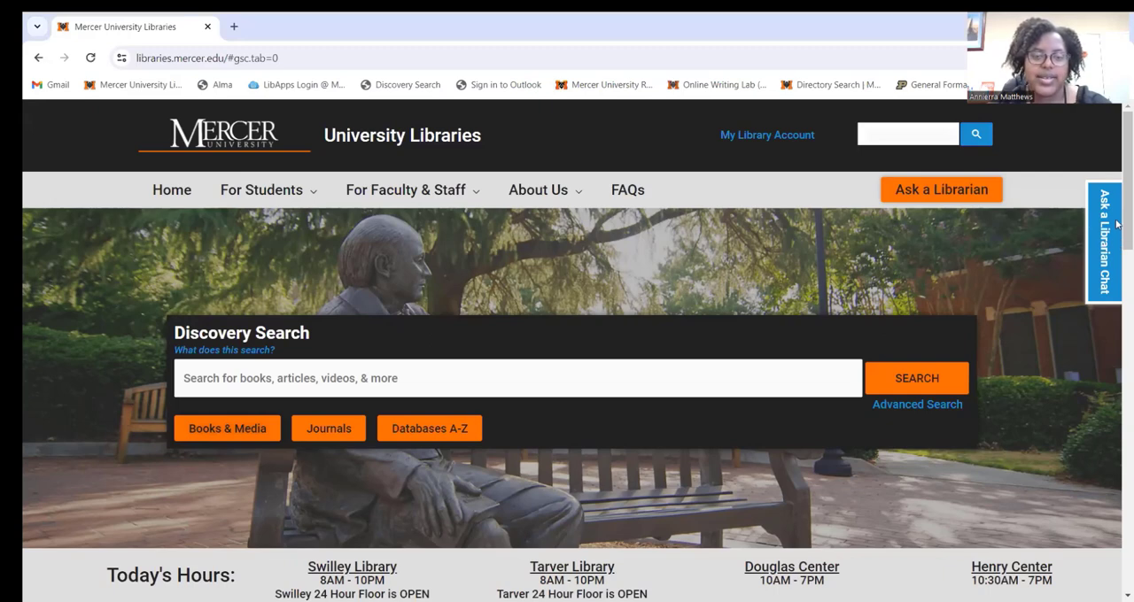
mouse_move(695, 135)
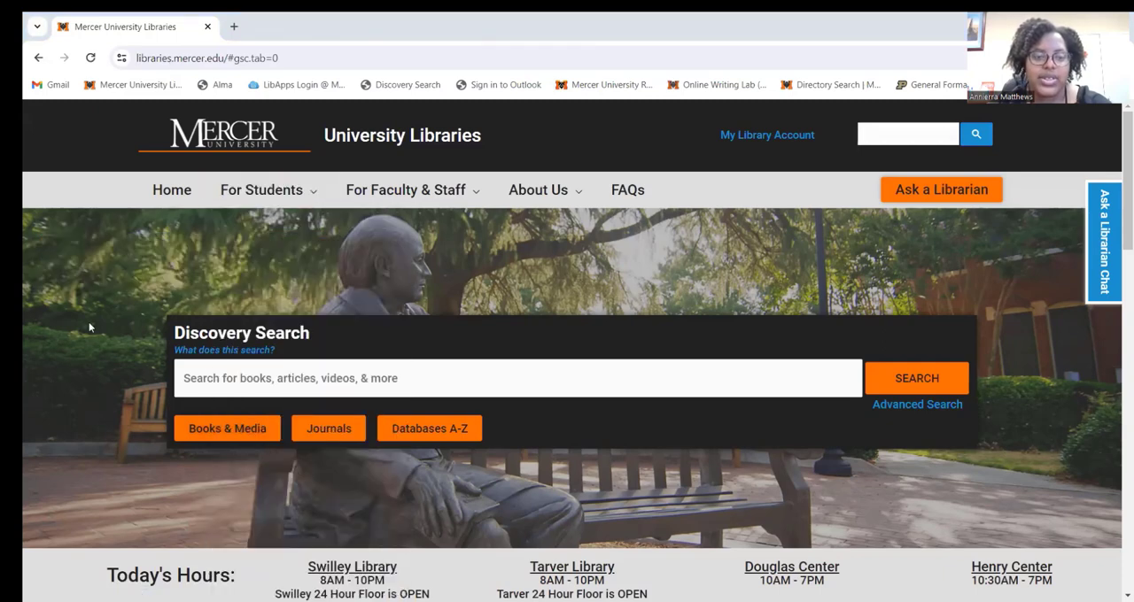
mouse_move(454, 452)
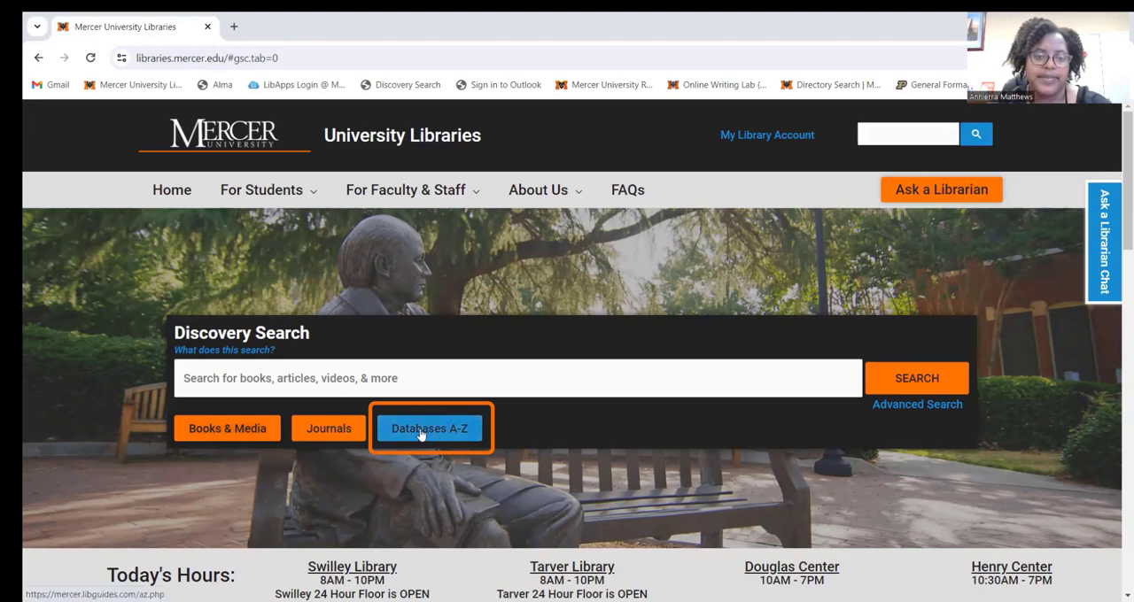
Open Primary Search (EBSCO) from the A-Z Databases list filtered to letter P
left_click(430, 428)
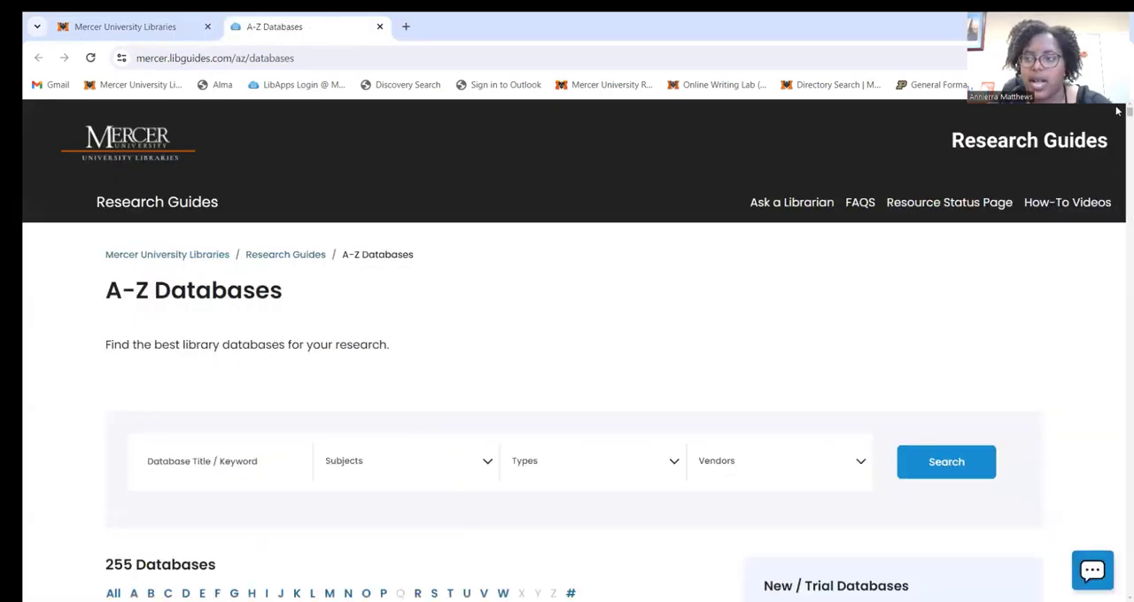
scroll("down", 3)
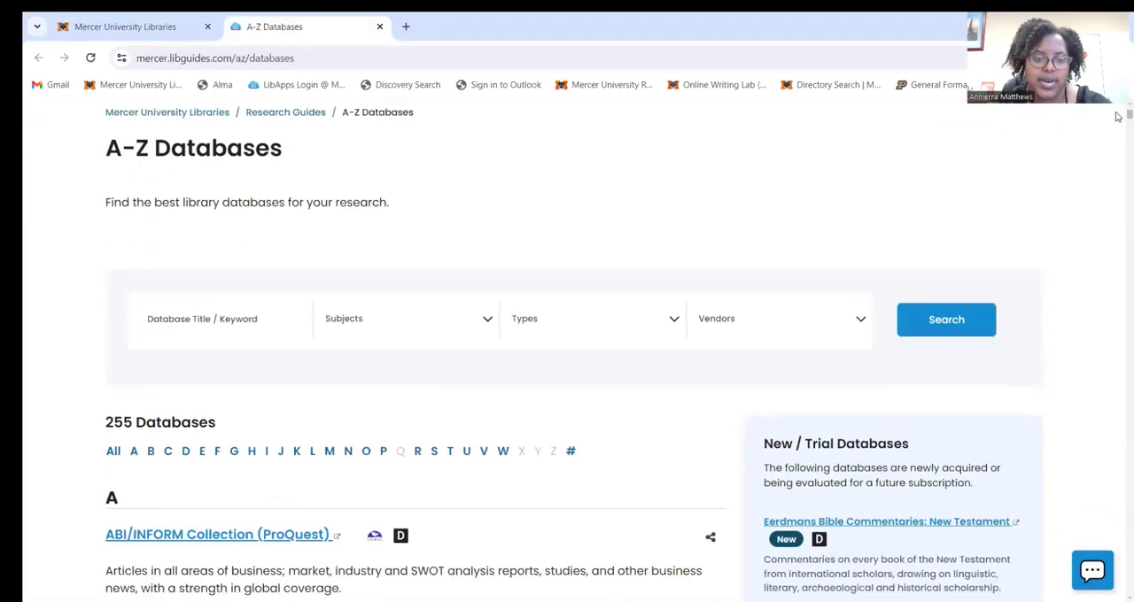
scroll("down", 3)
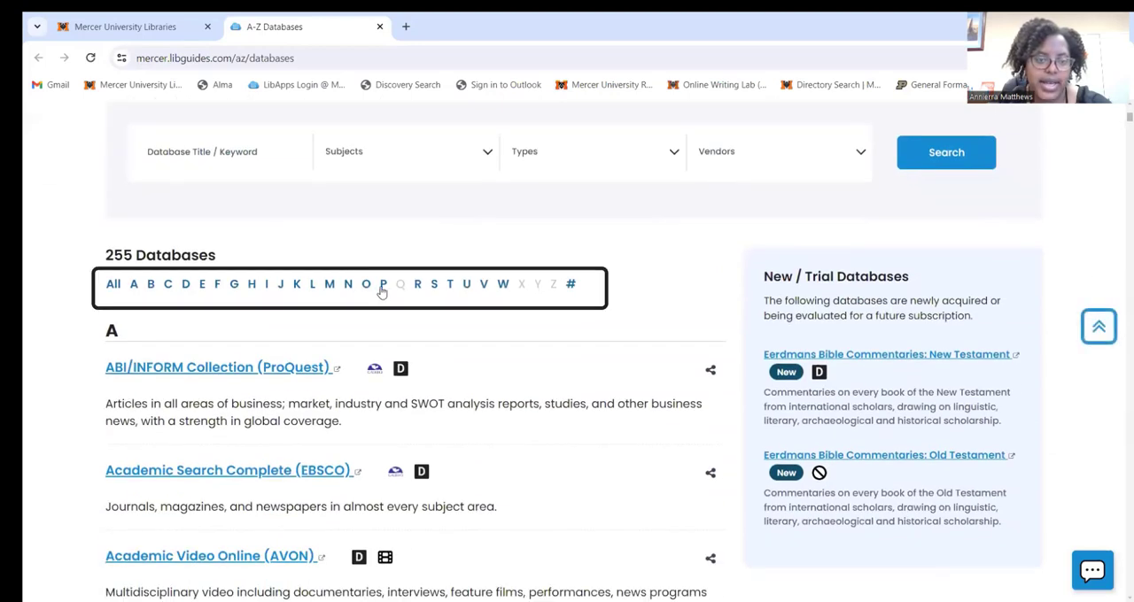
left_click(383, 283)
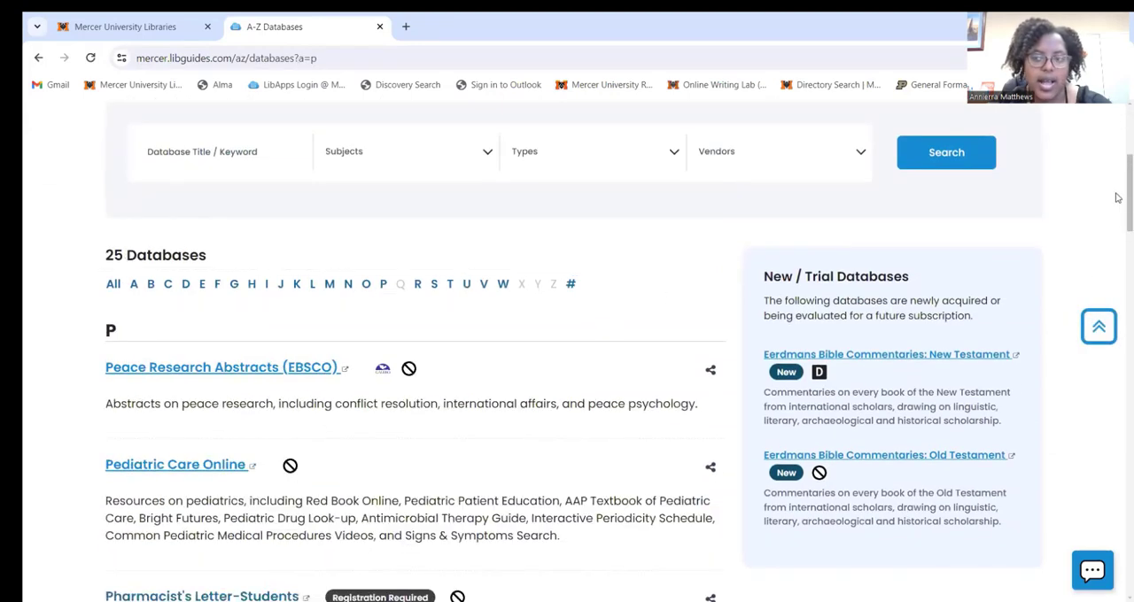
scroll("down", 3)
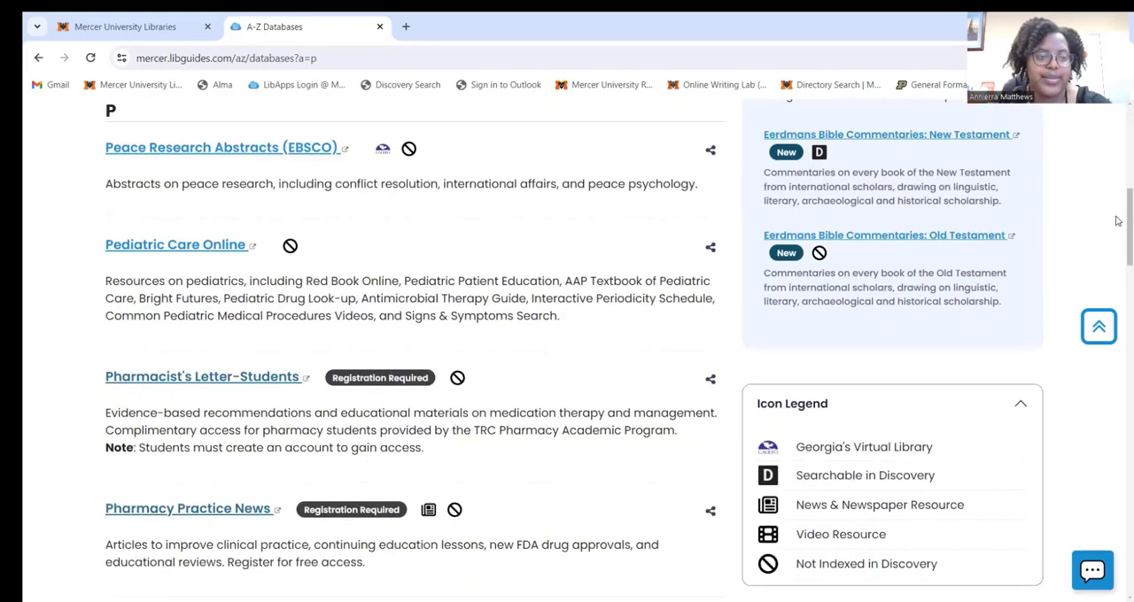
scroll("down", 3)
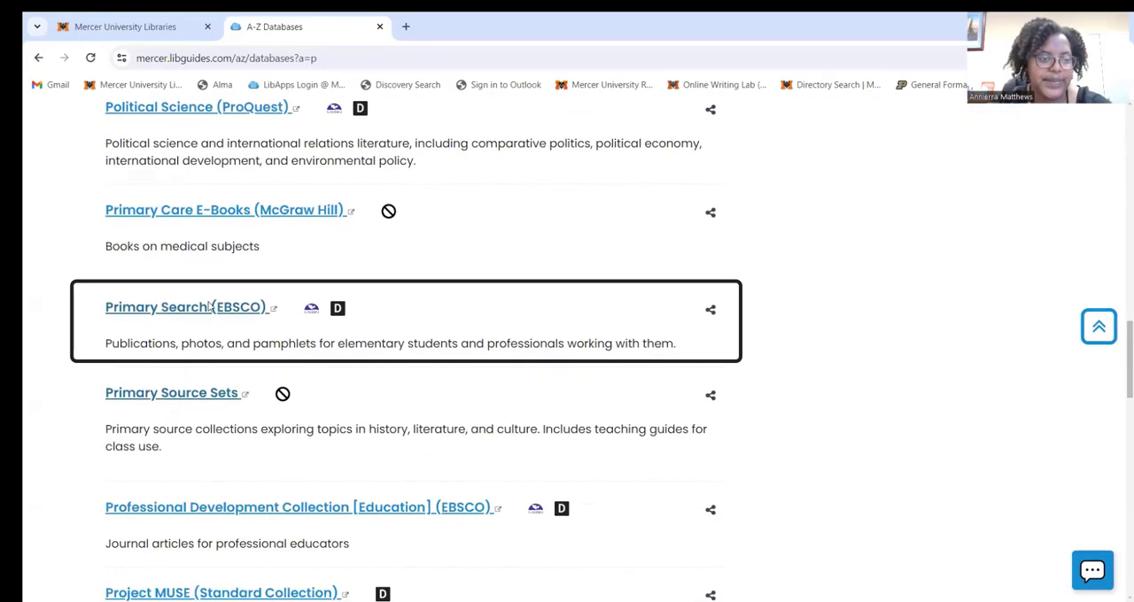
left_click(186, 308)
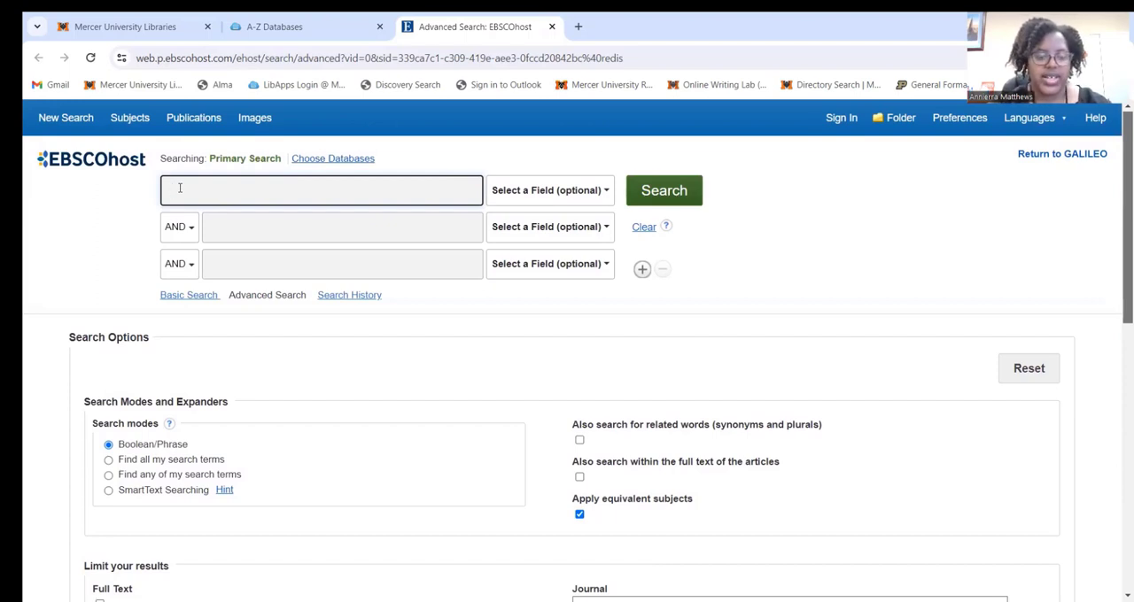
Search for 'reconstruction' limited to the Primary Source Document publication type
type("reconstruction")
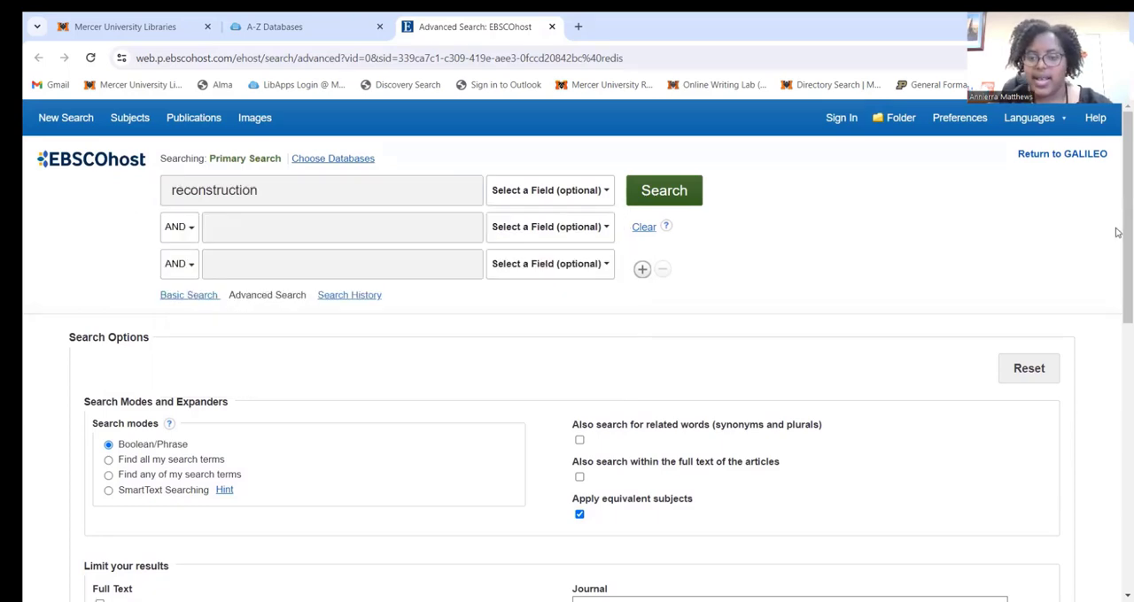
scroll("down", 3)
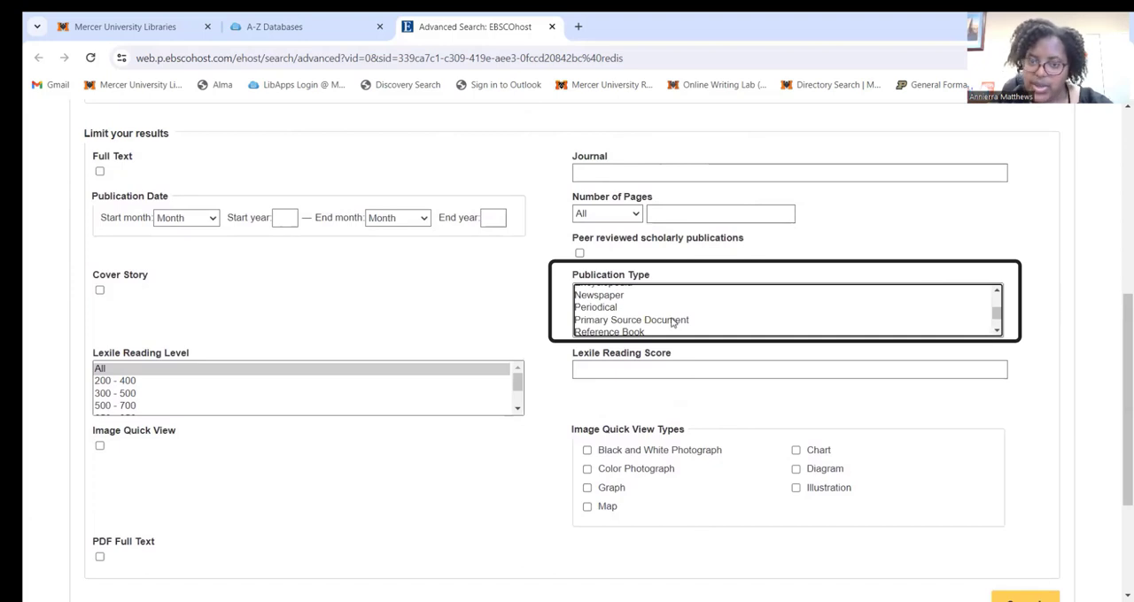
left_click(630, 319)
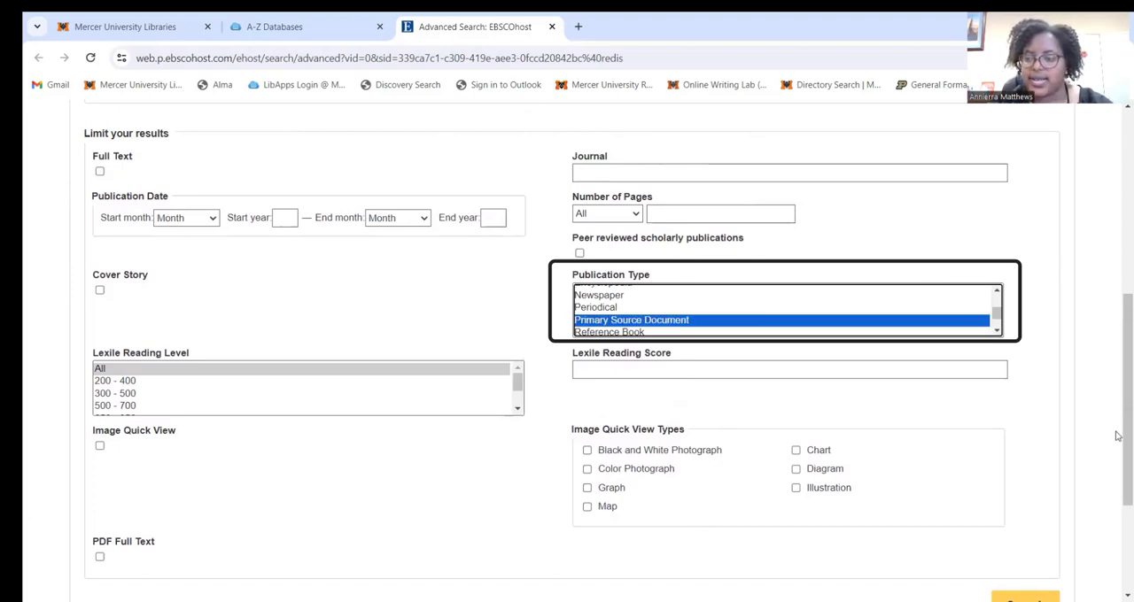
scroll("down", 3)
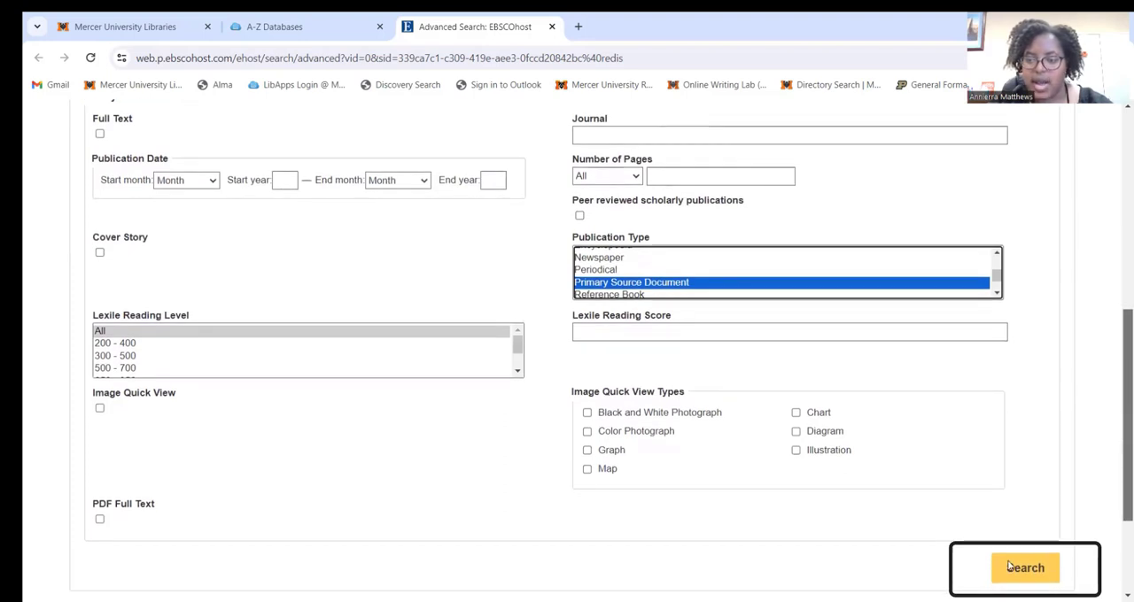
left_click(1025, 568)
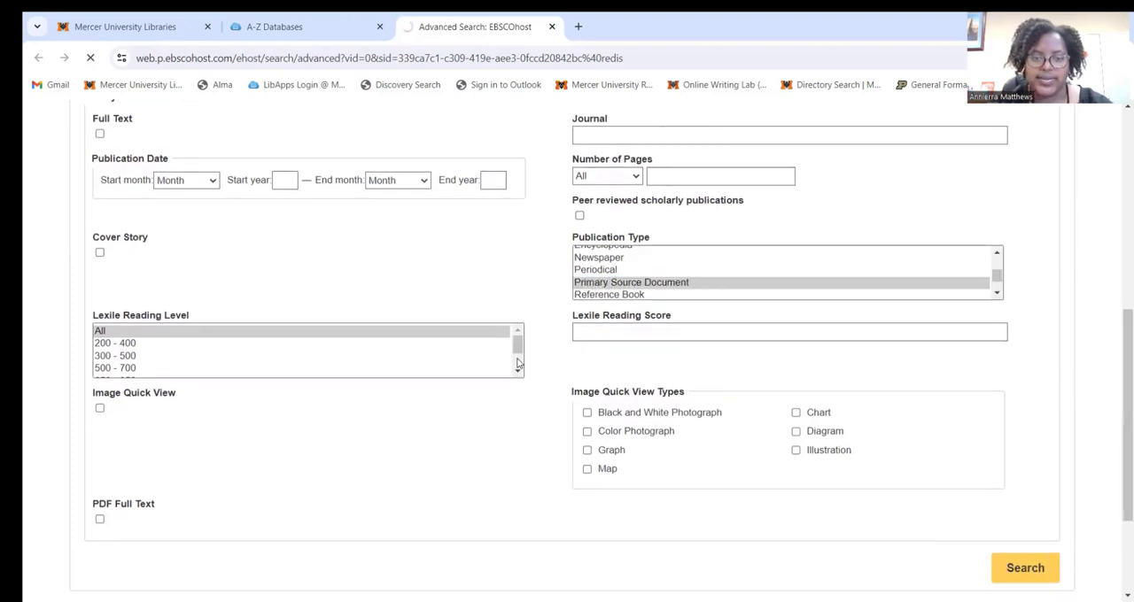
left_click(1025, 568)
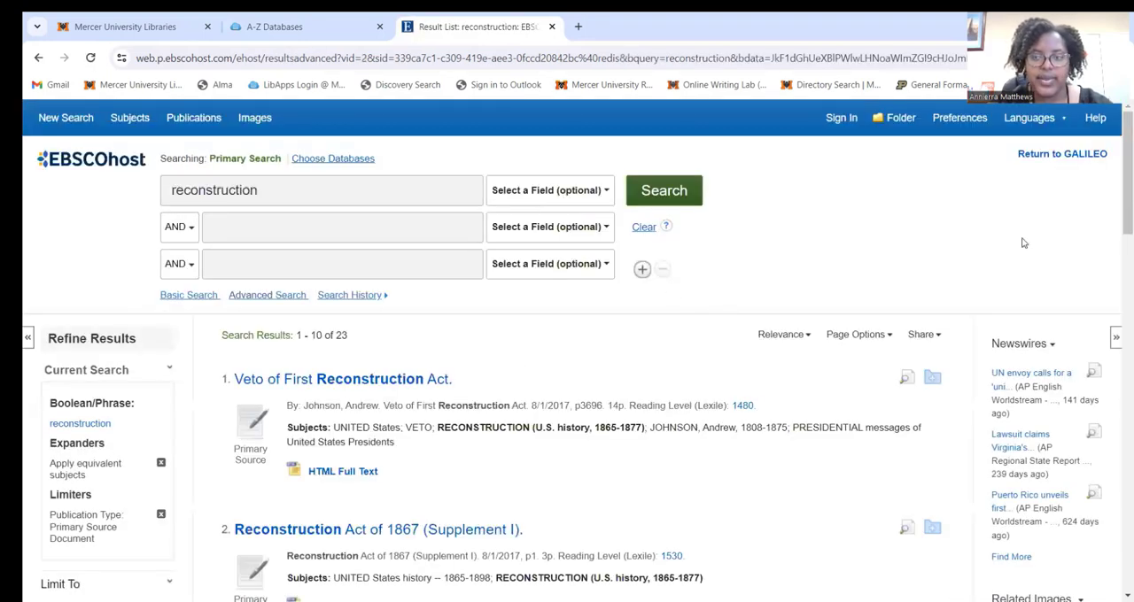
scroll("down", 3)
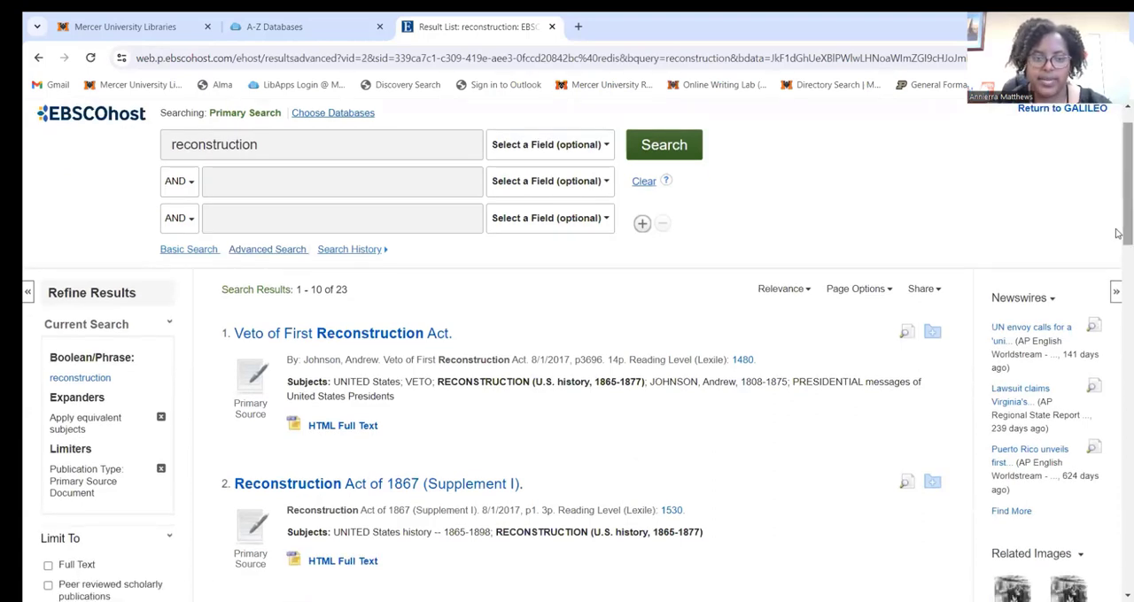
scroll("down", 3)
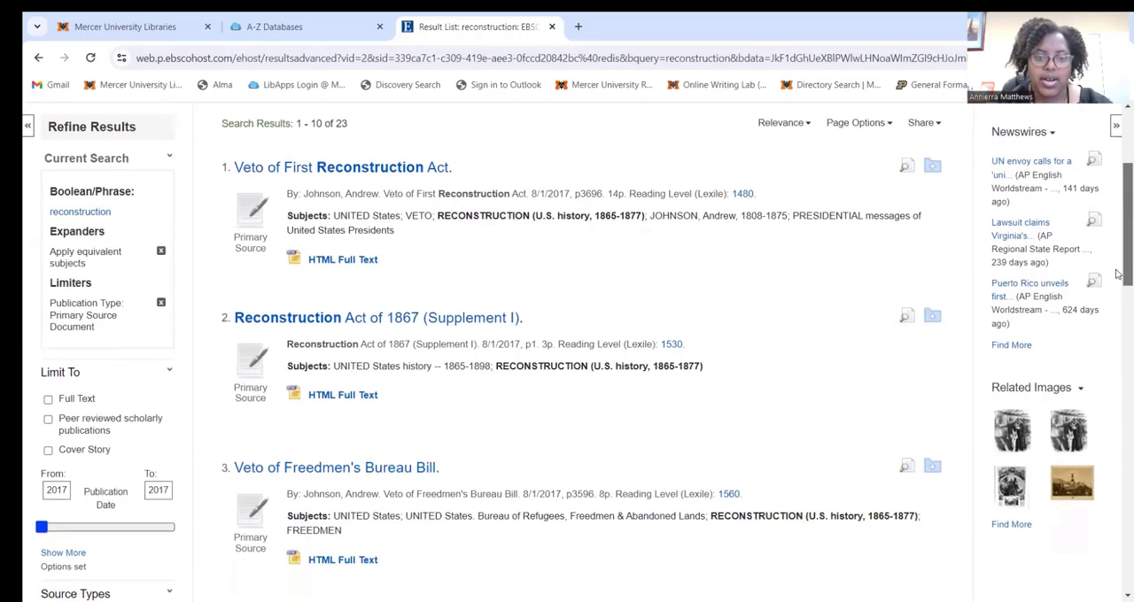
scroll("down", 3)
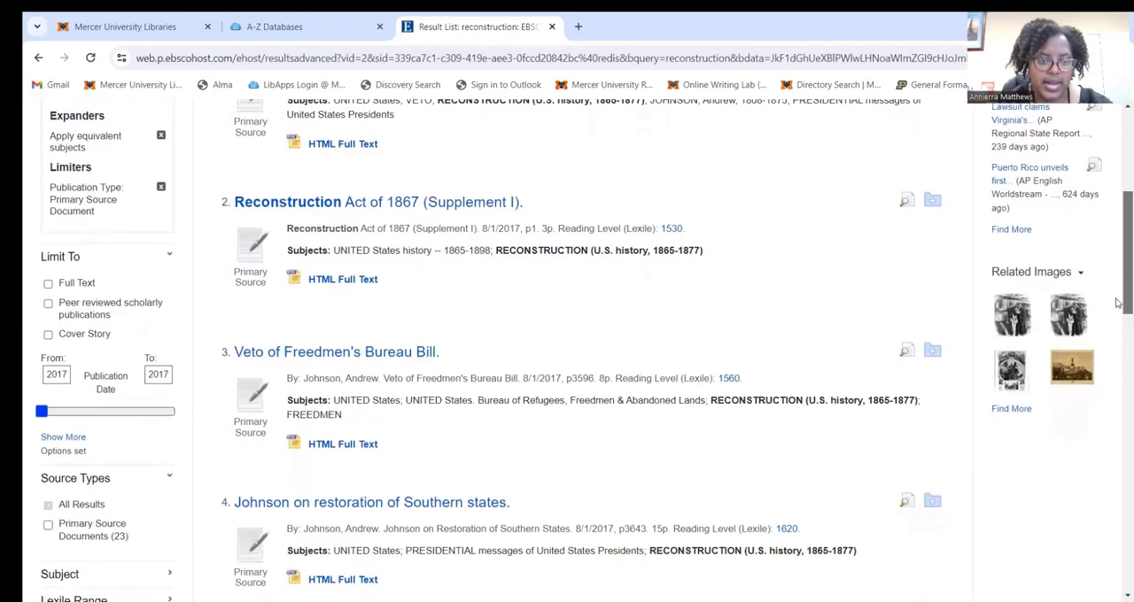
scroll("down", 3)
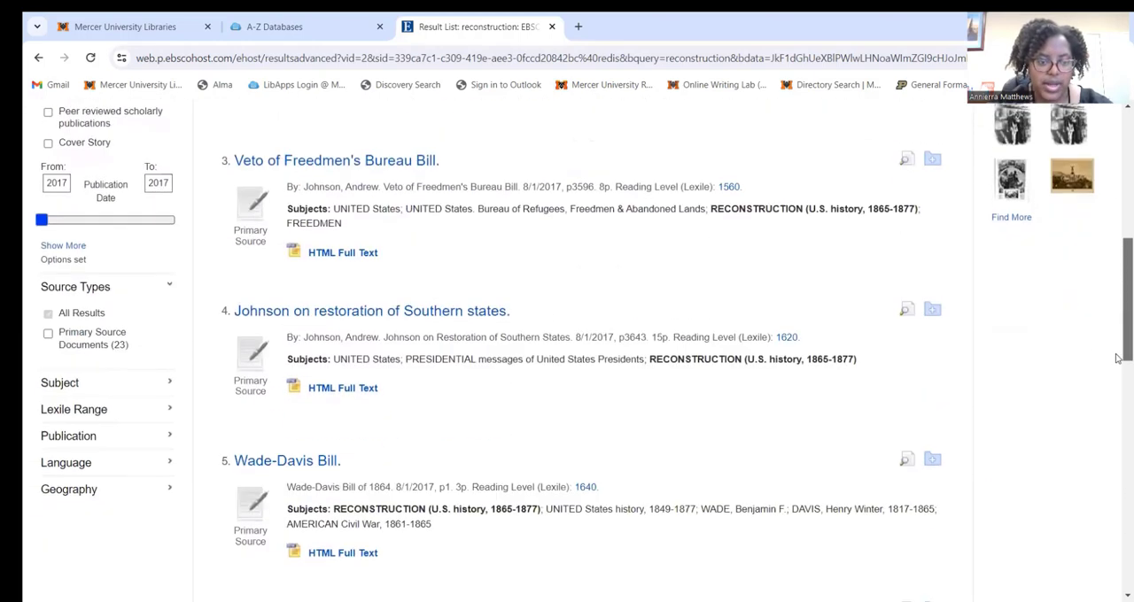
scroll("down", 3)
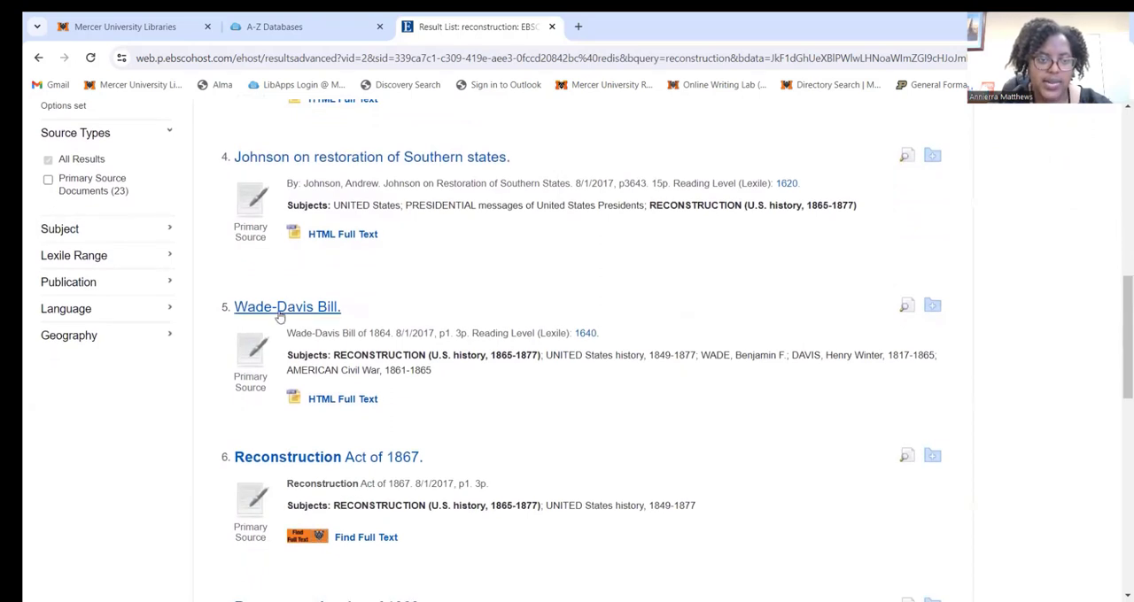
mouse_move(287, 307)
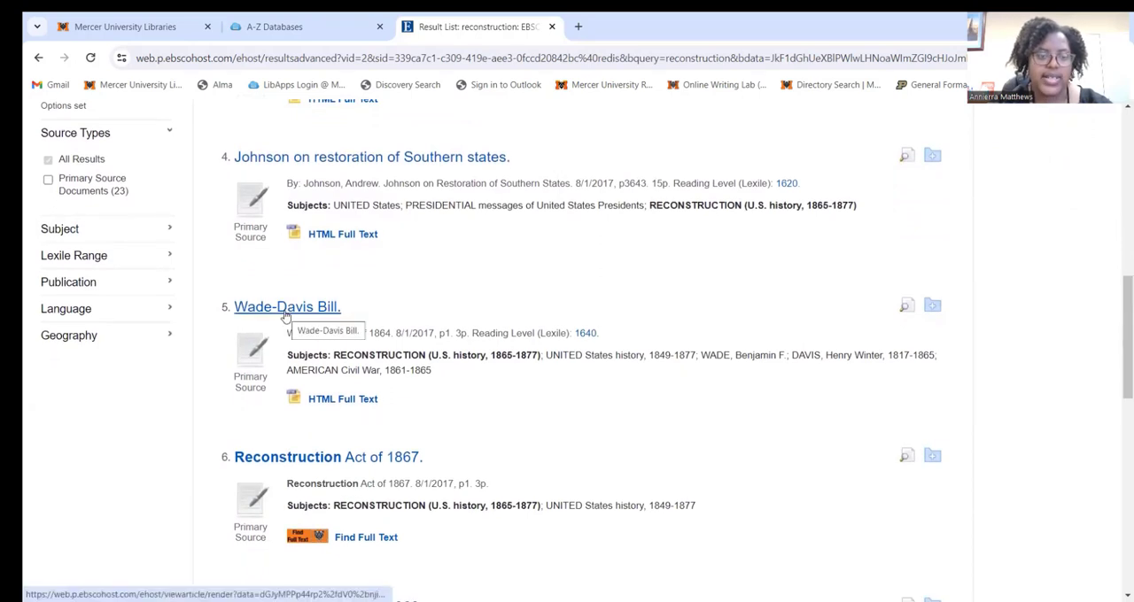
Open the Wade-Davis Bill record and read through the 1864 act's full text
left_click(287, 307)
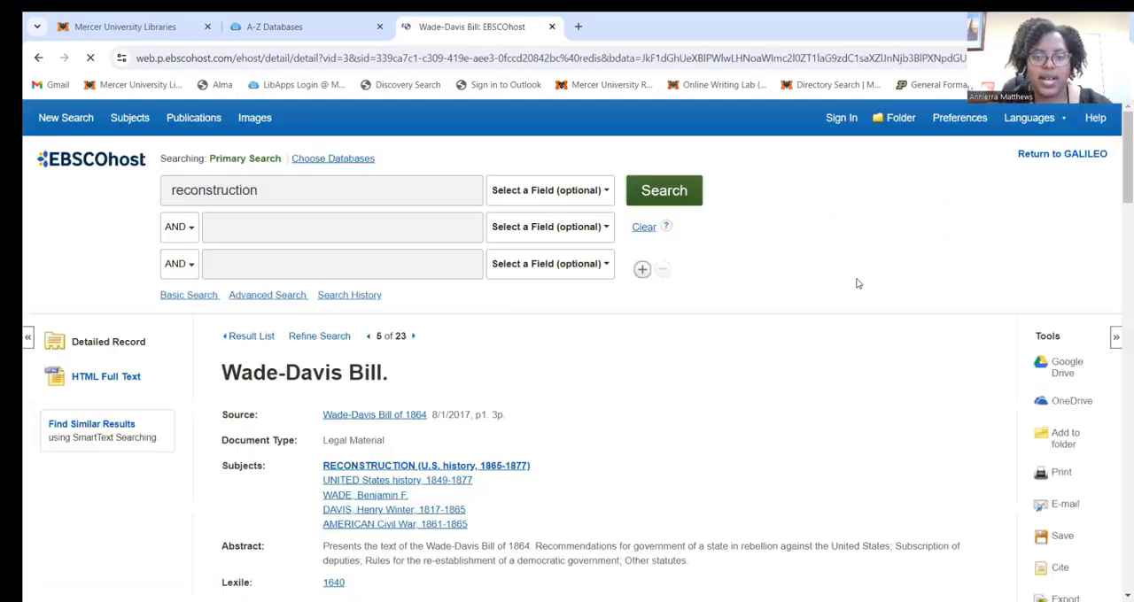
scroll("down", 3)
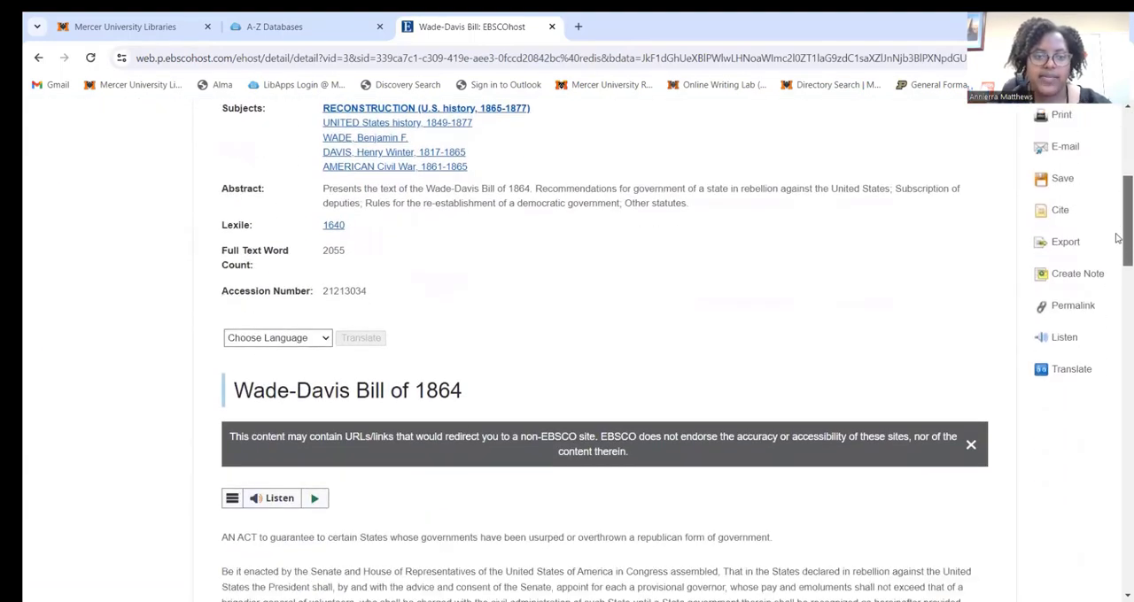
scroll("down", 3)
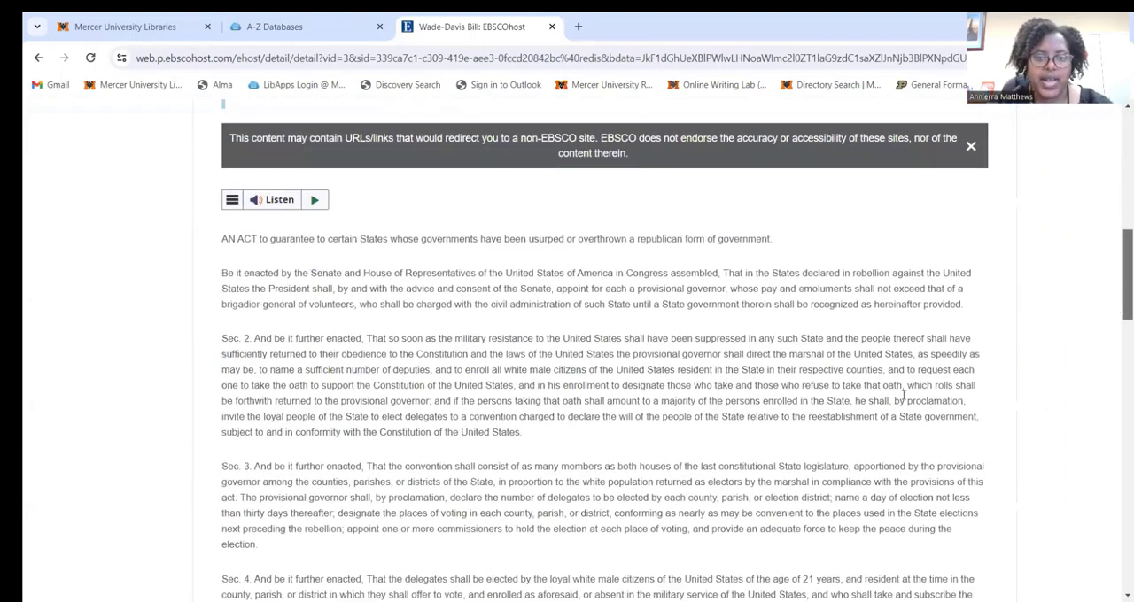
left_click(970, 145)
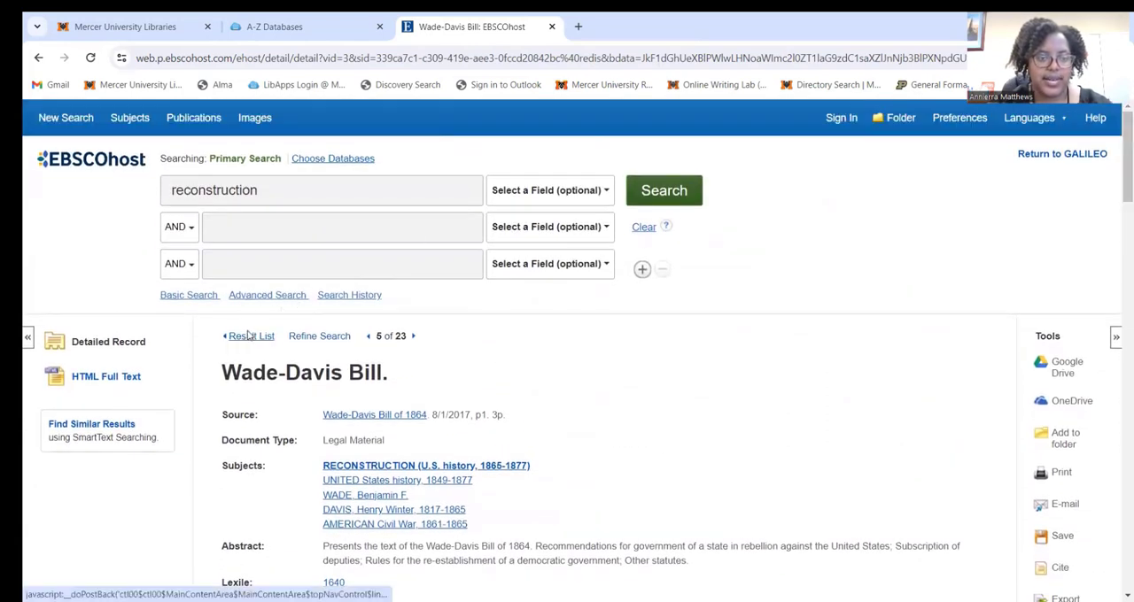
Return to the result list and open the Reconstruction Act of 1867 record
left_click(250, 336)
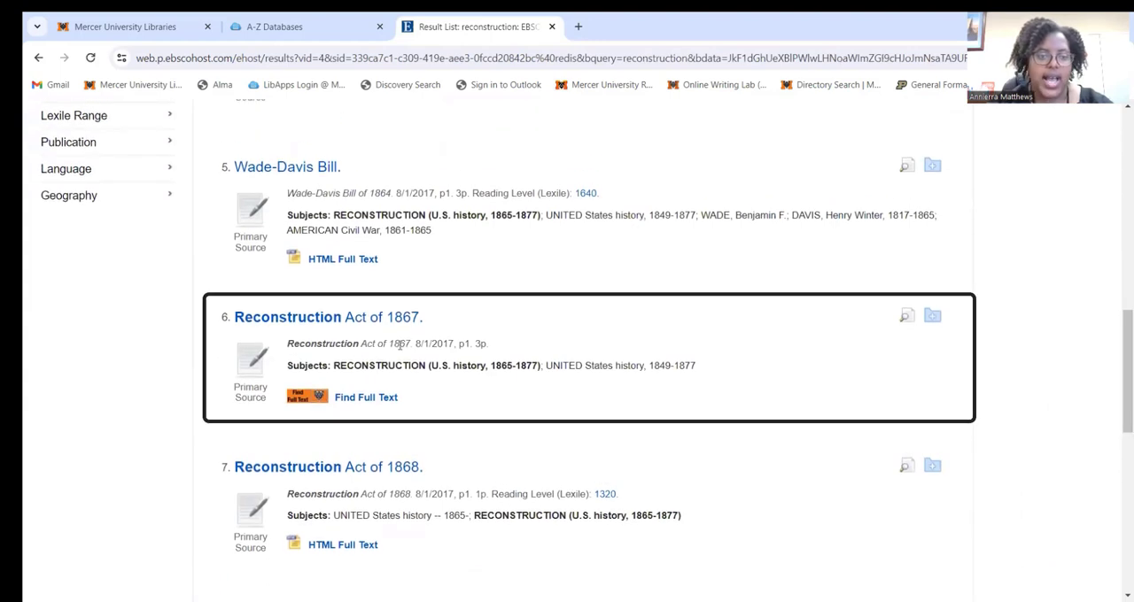
mouse_move(327, 316)
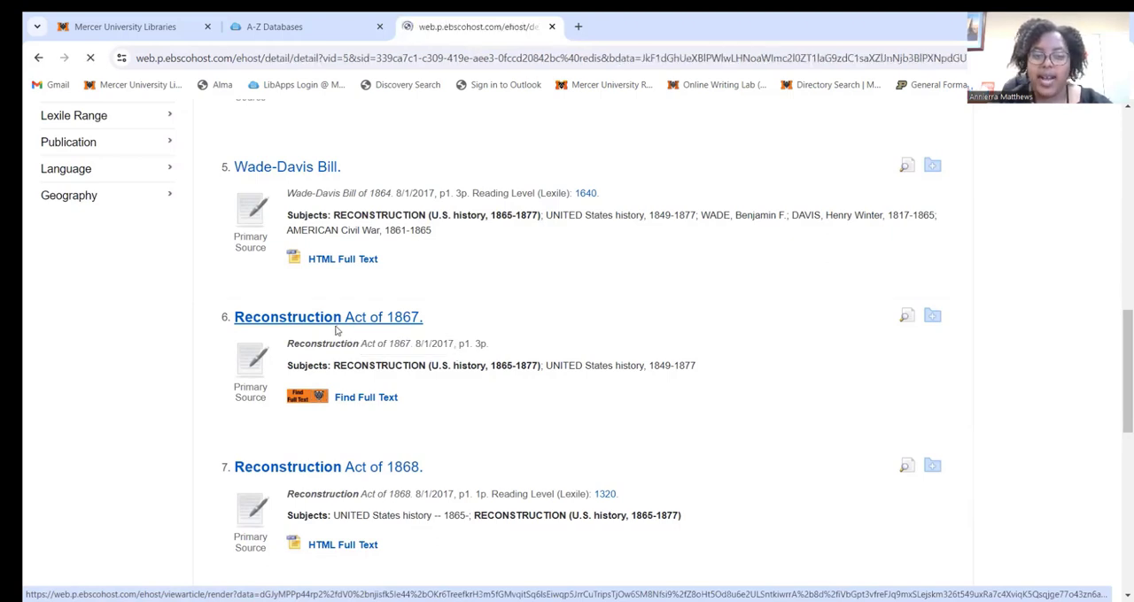
left_click(328, 316)
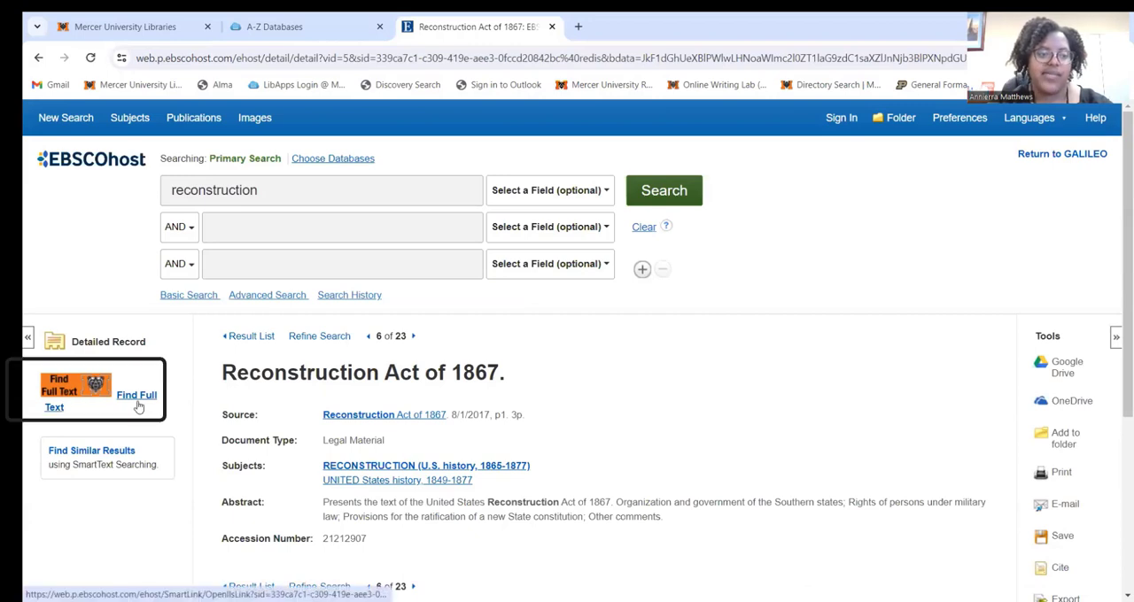
Look up the Reconstruction Act of 1867 full text in Primo and start signing in
left_click(137, 395)
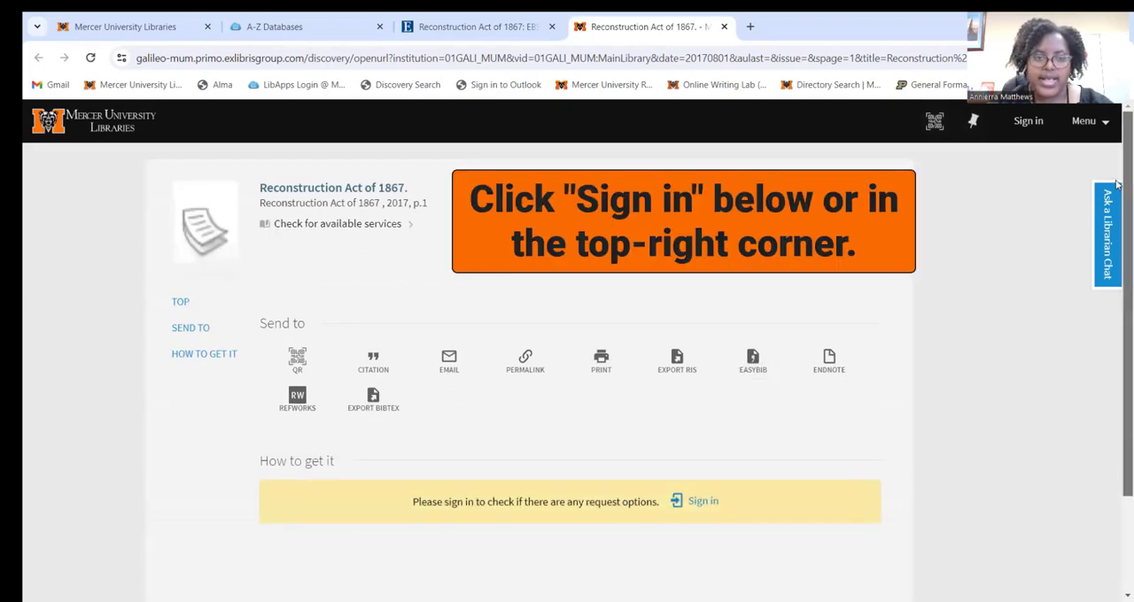
mouse_move(1007, 232)
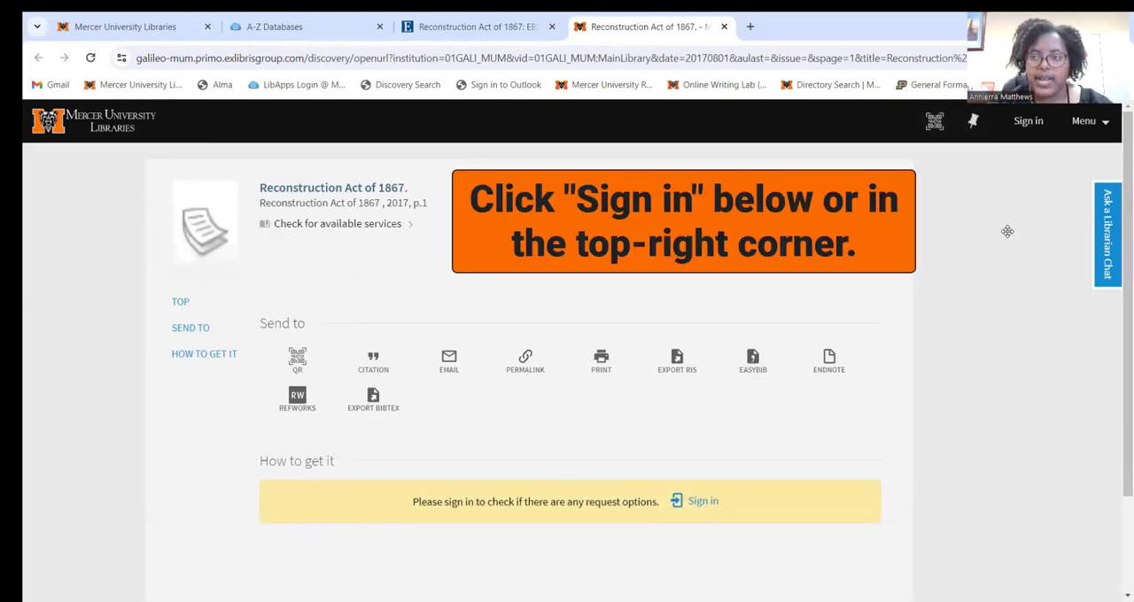
mouse_move(1027, 122)
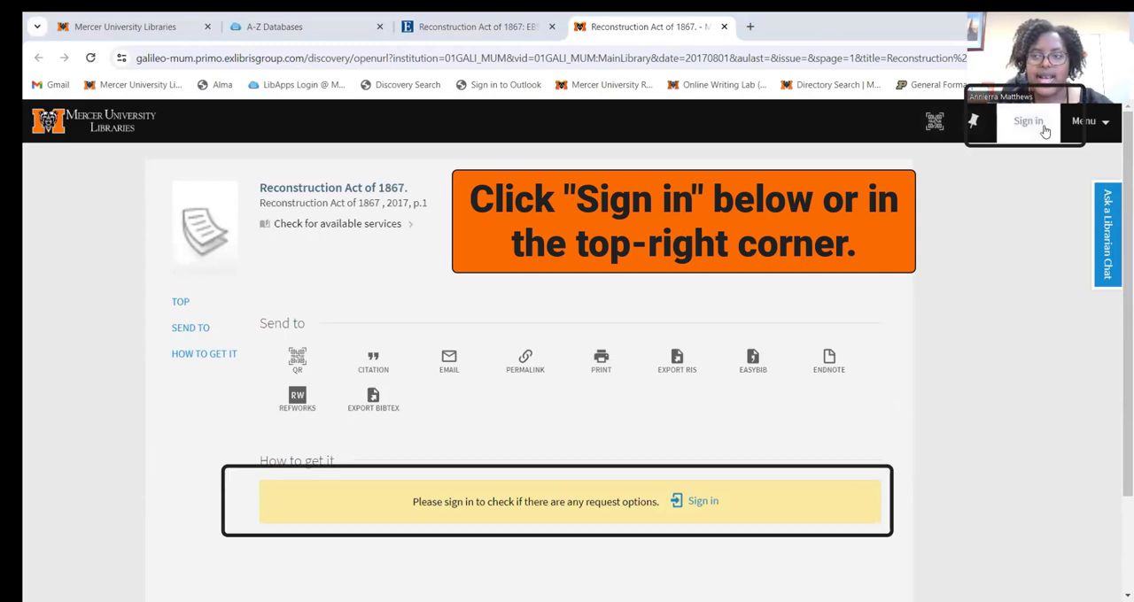
left_click(1027, 122)
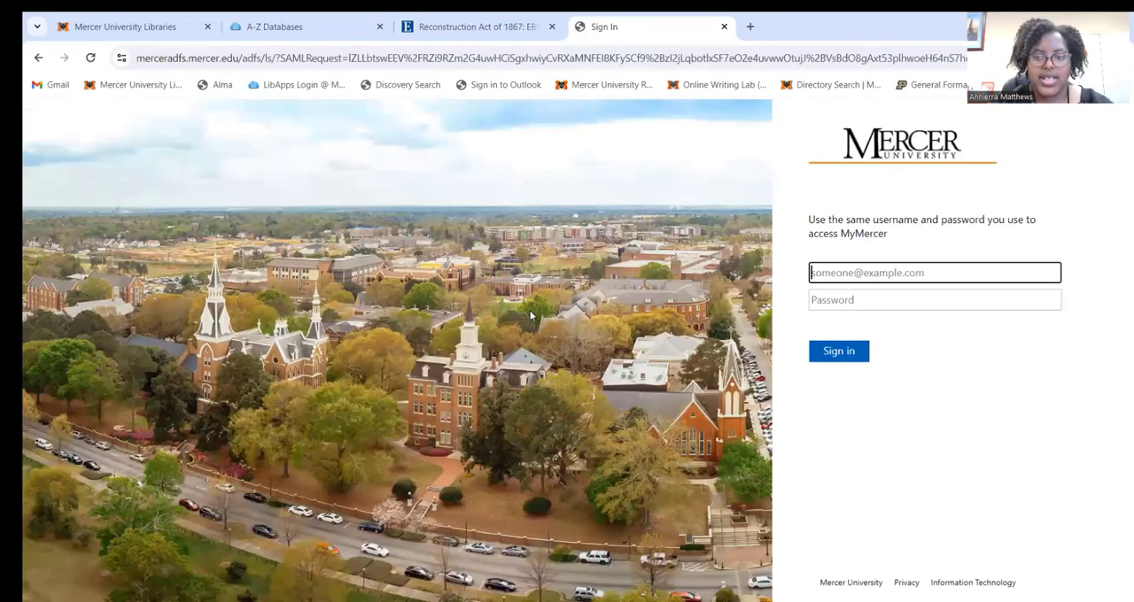
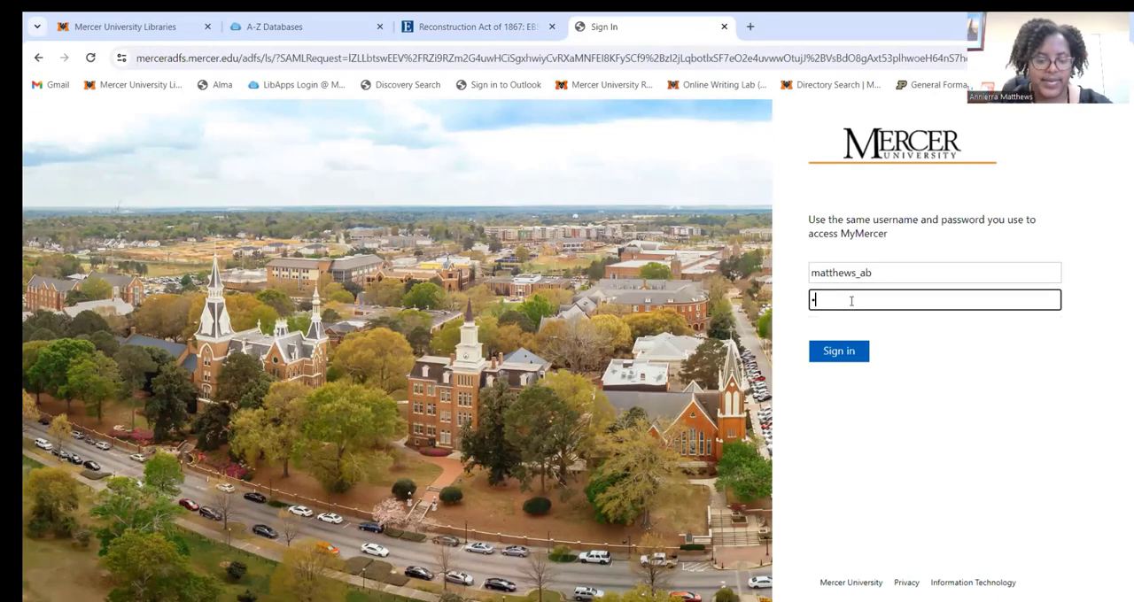
Sign in to Mercer University with username 'matthew' and its password
type("password")
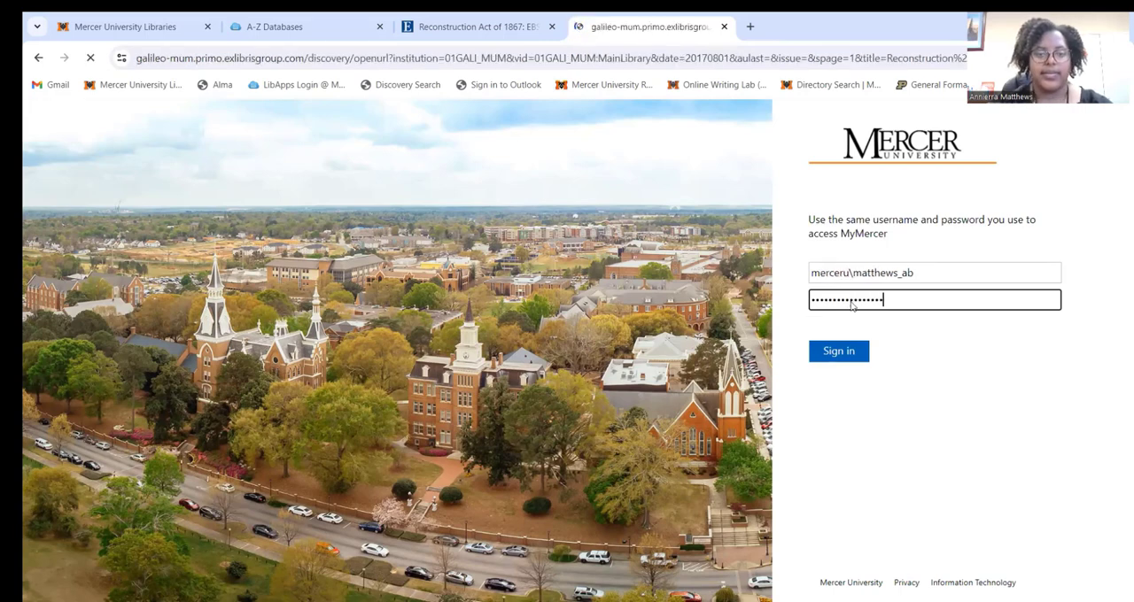
left_click(838, 351)
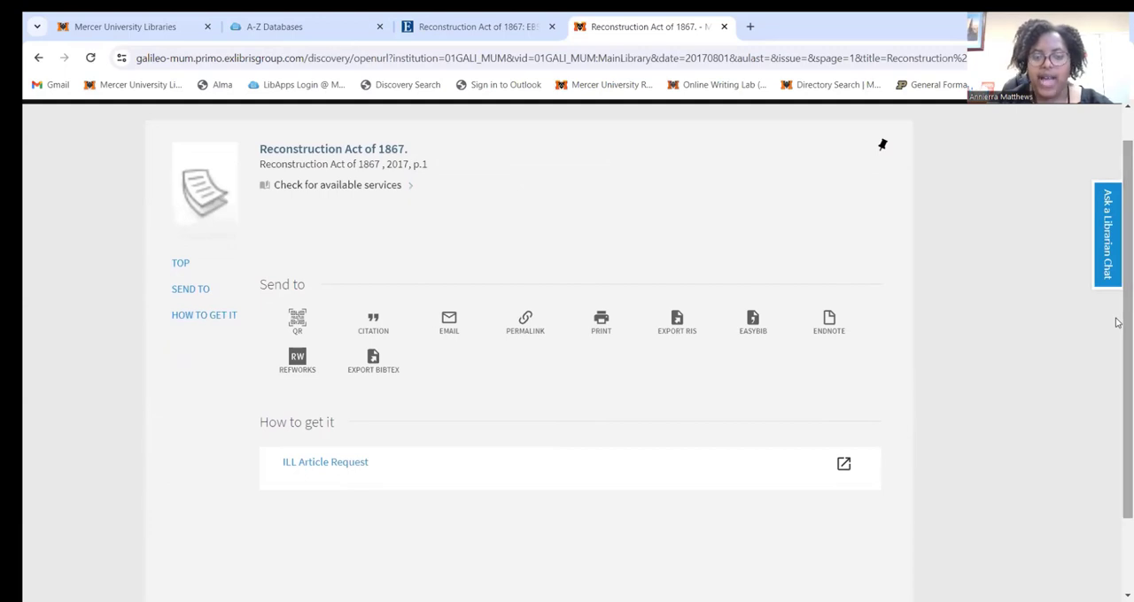
mouse_move(921, 373)
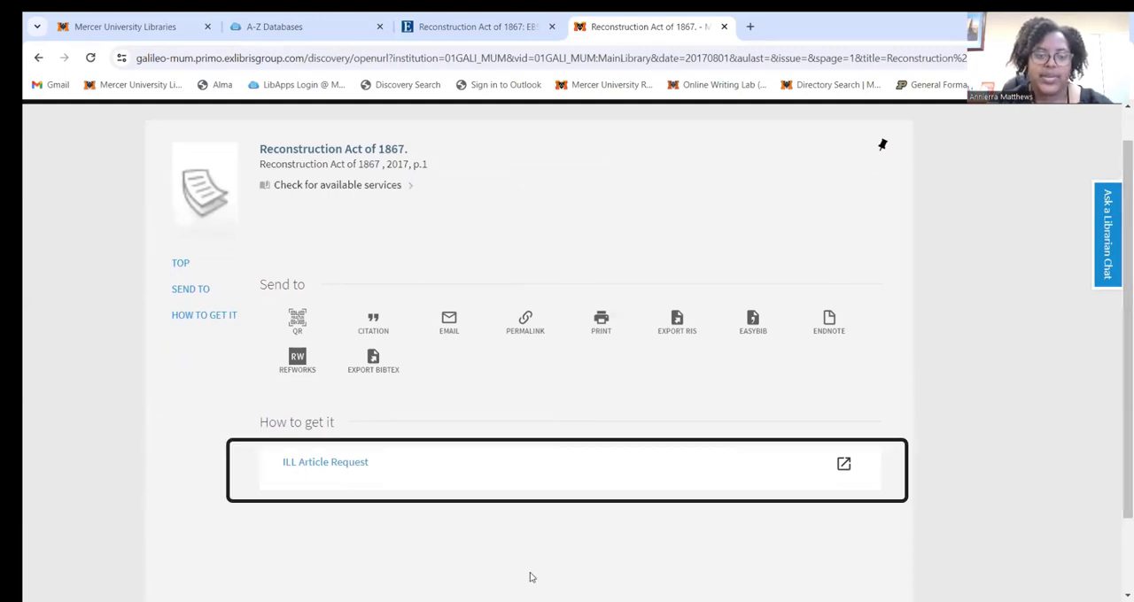
mouse_move(325, 466)
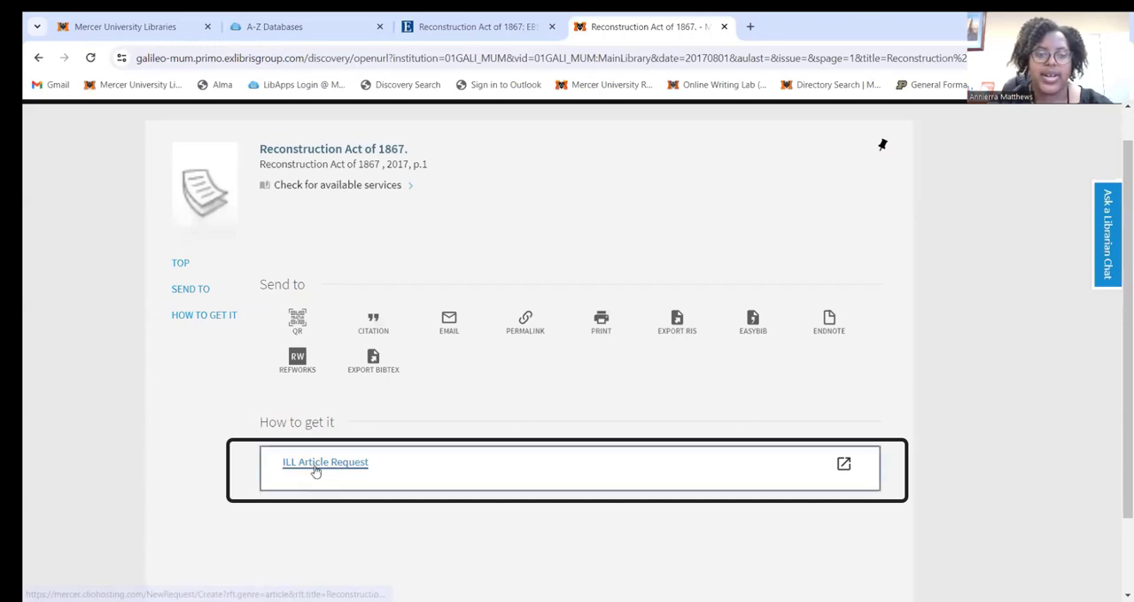
mouse_move(295, 474)
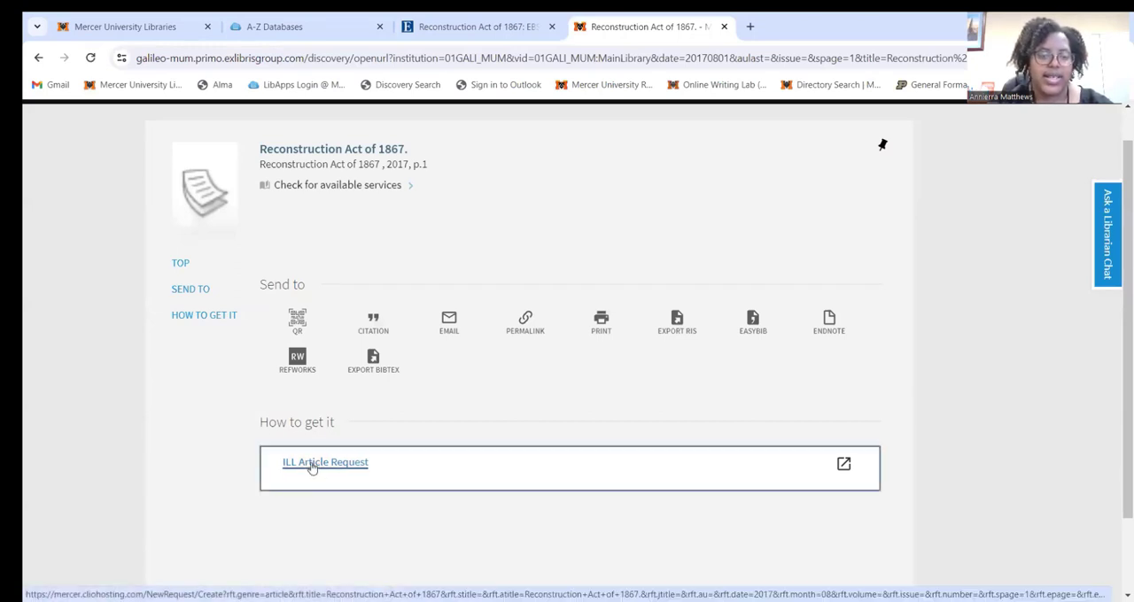
Request the Reconstruction Act of 1867 via ILL Article Request
left_click(325, 461)
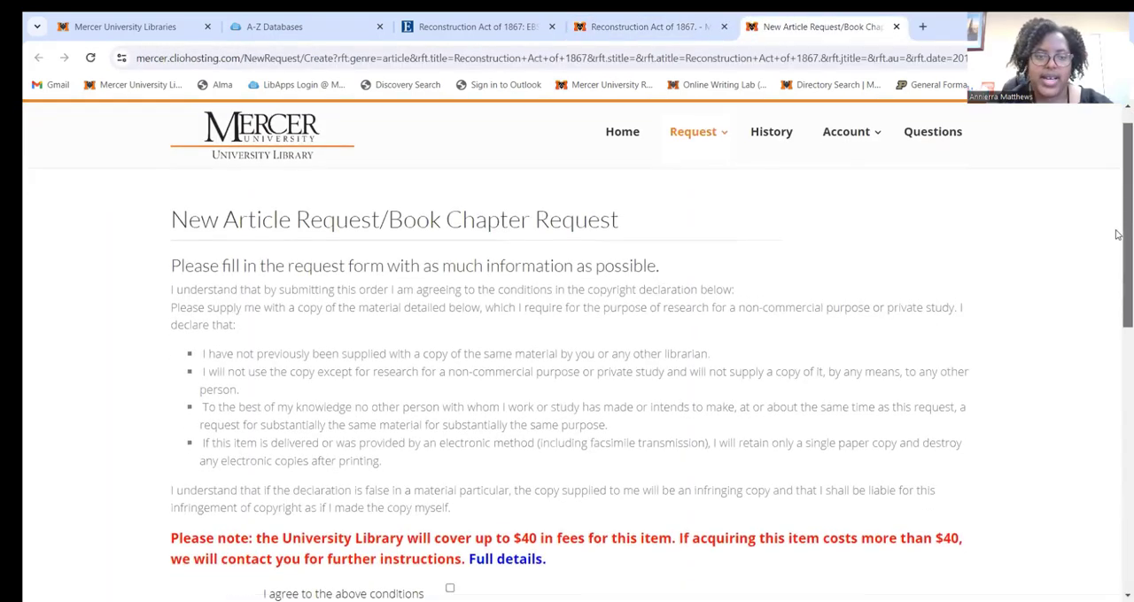
scroll("down", 3)
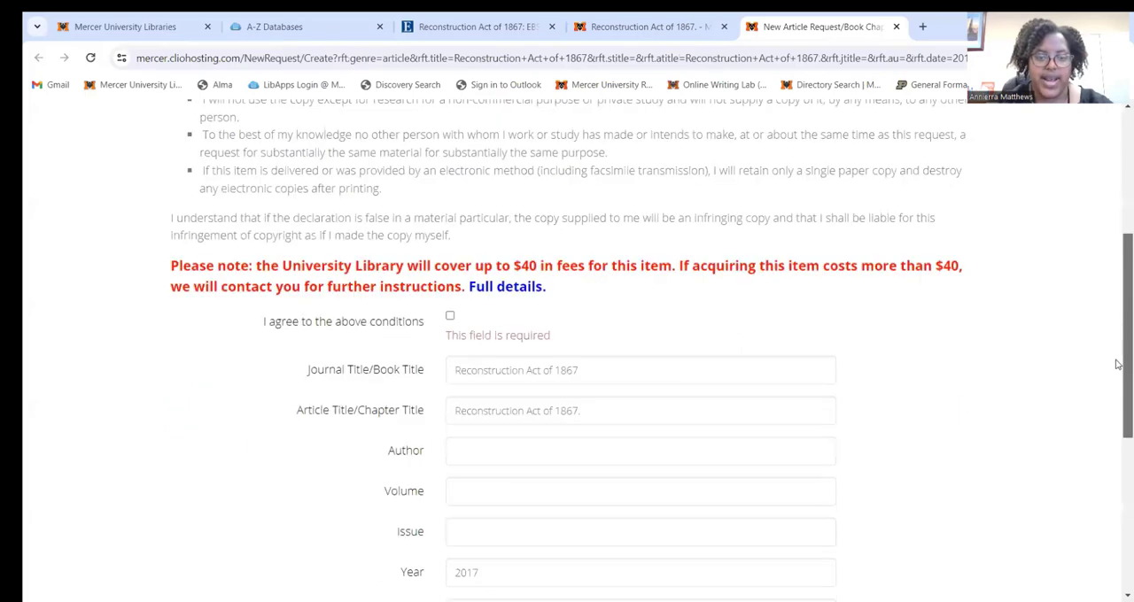
scroll("down", 3)
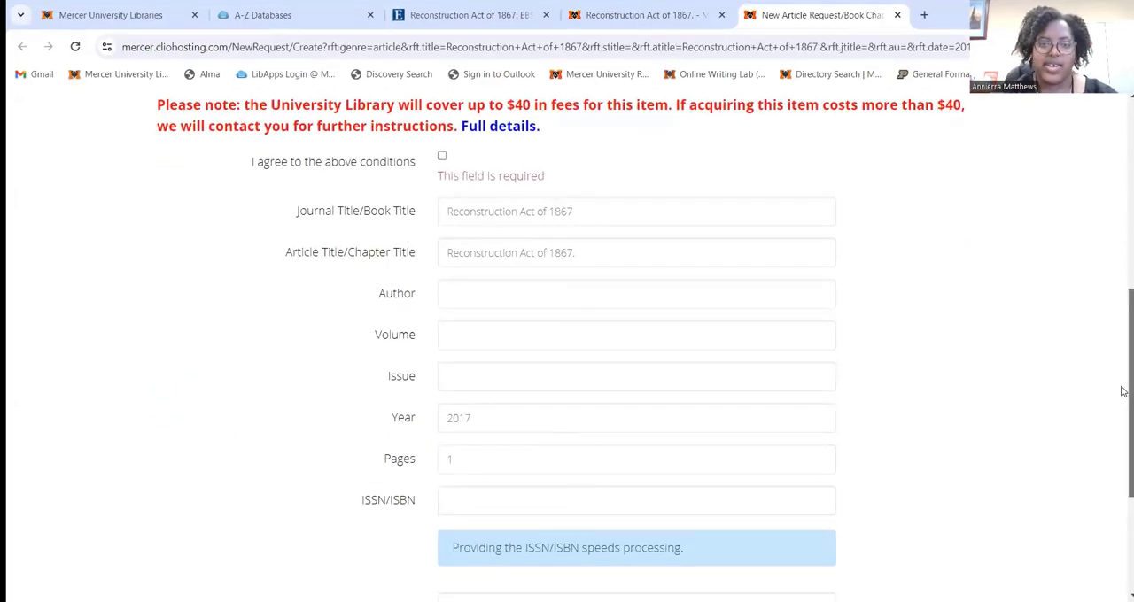
scroll("down", 3)
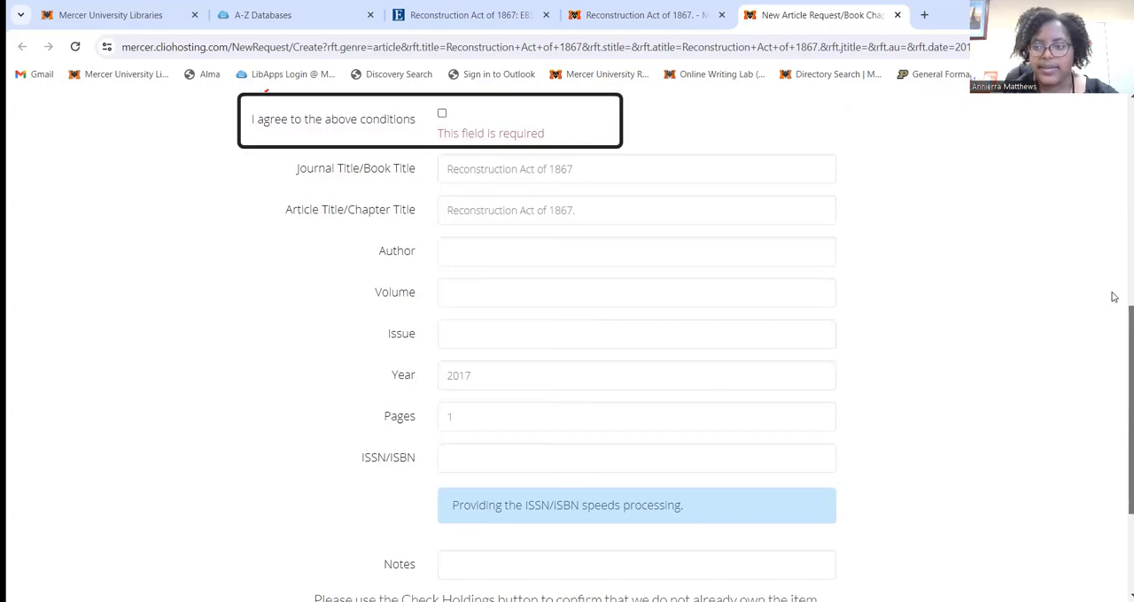
scroll("down", 3)
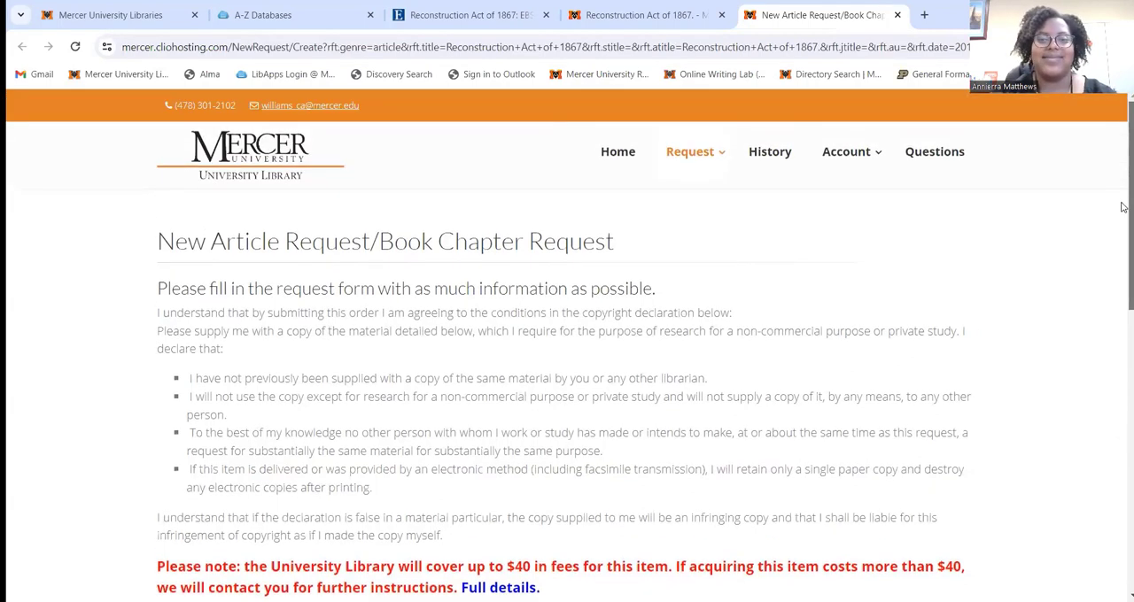
mouse_move(566, 105)
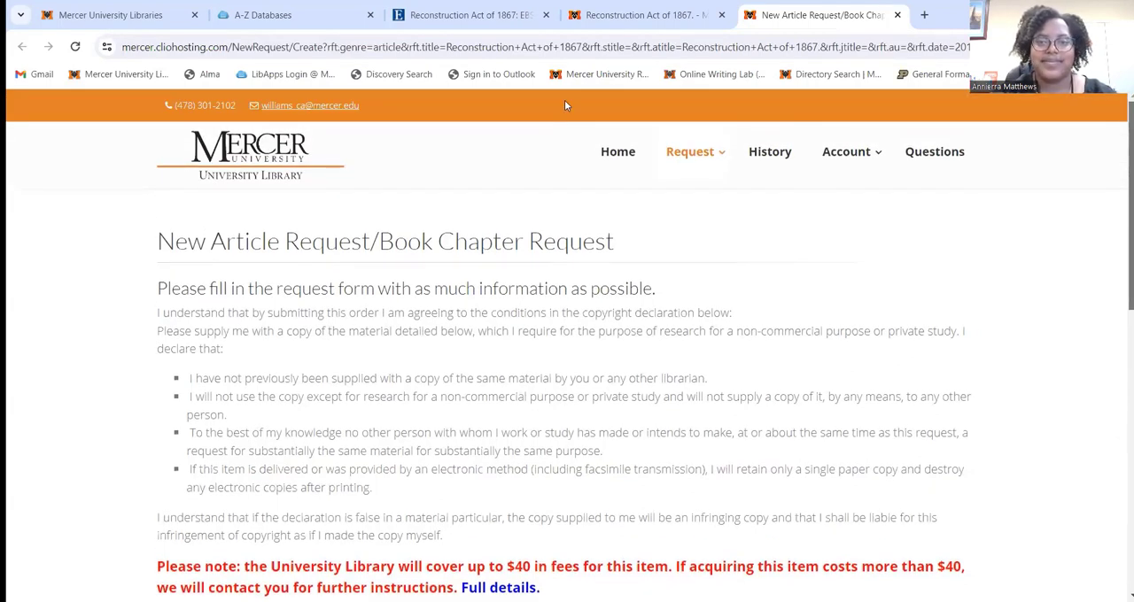
mouse_move(292, 247)
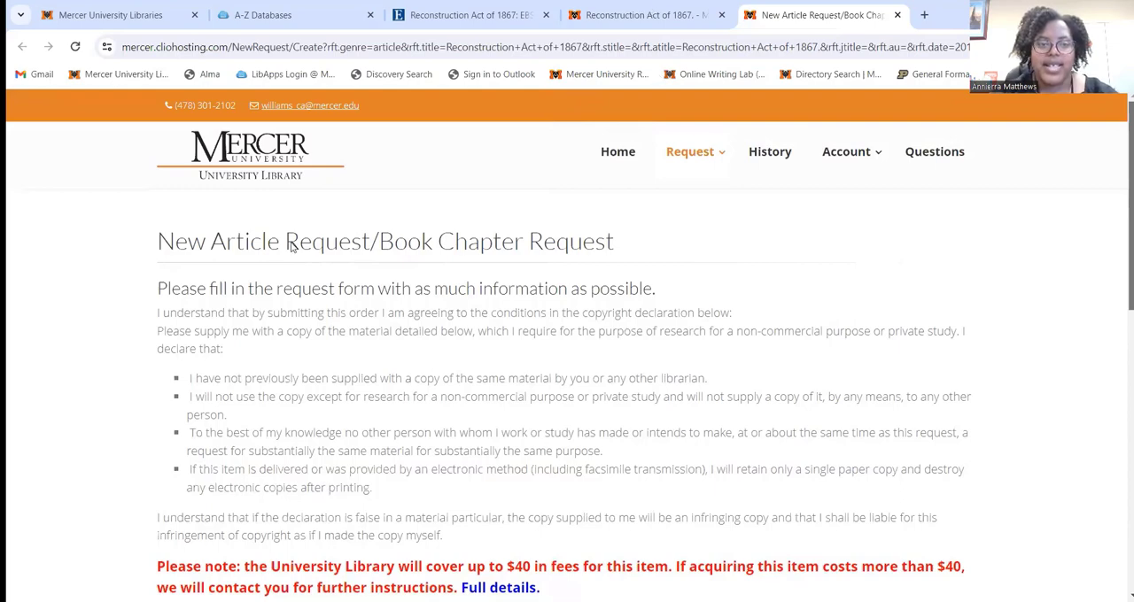
left_click(465, 15)
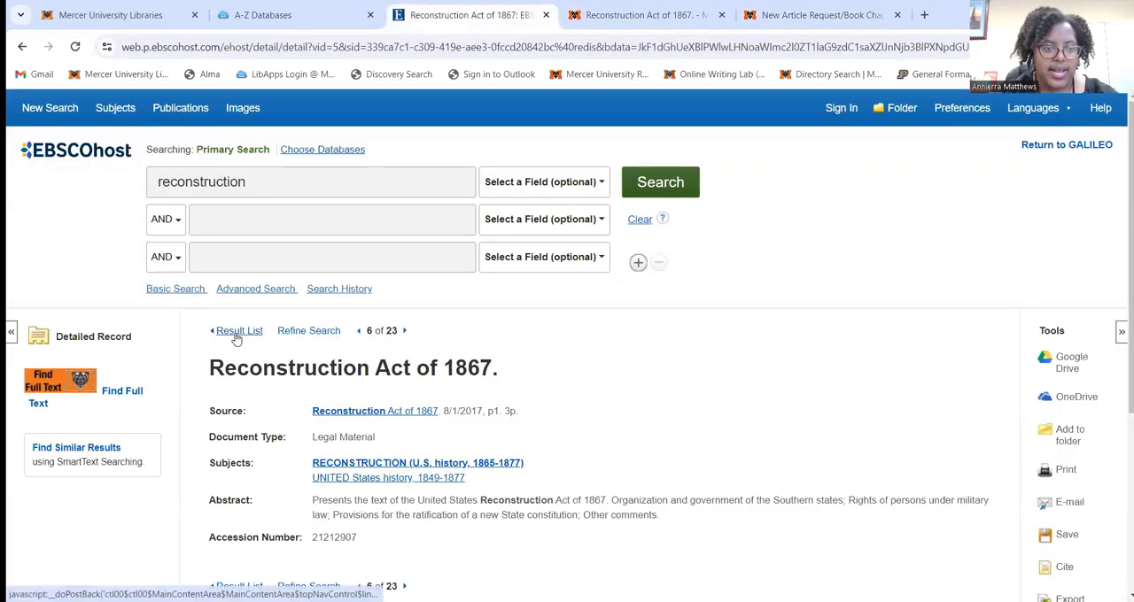
Return to the 23 reconstruction results and view the Related Images panel
left_click(239, 331)
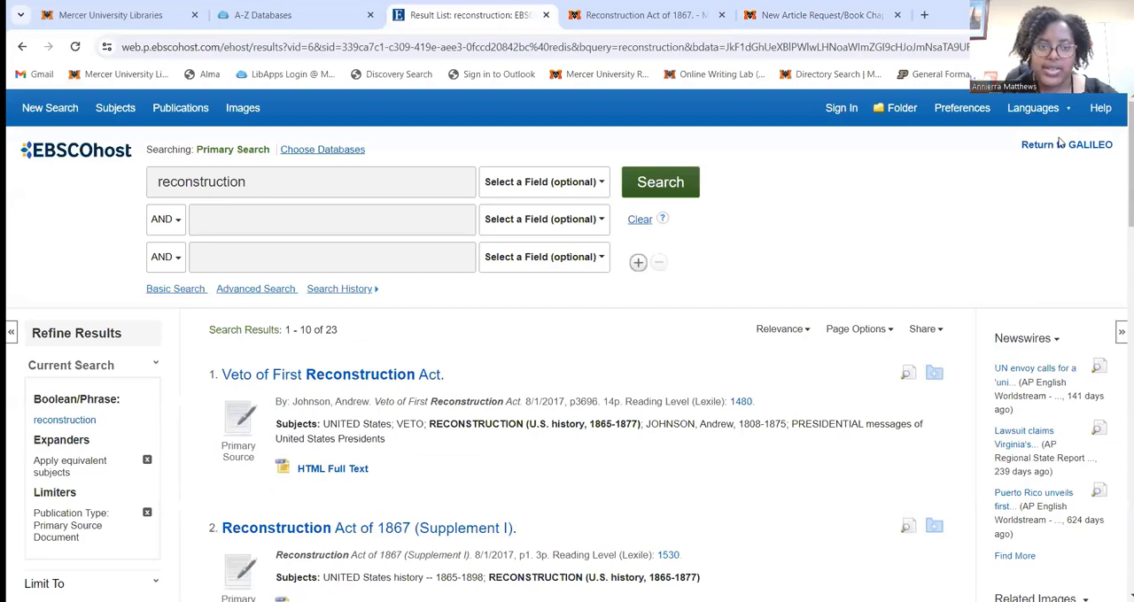
mouse_move(1122, 175)
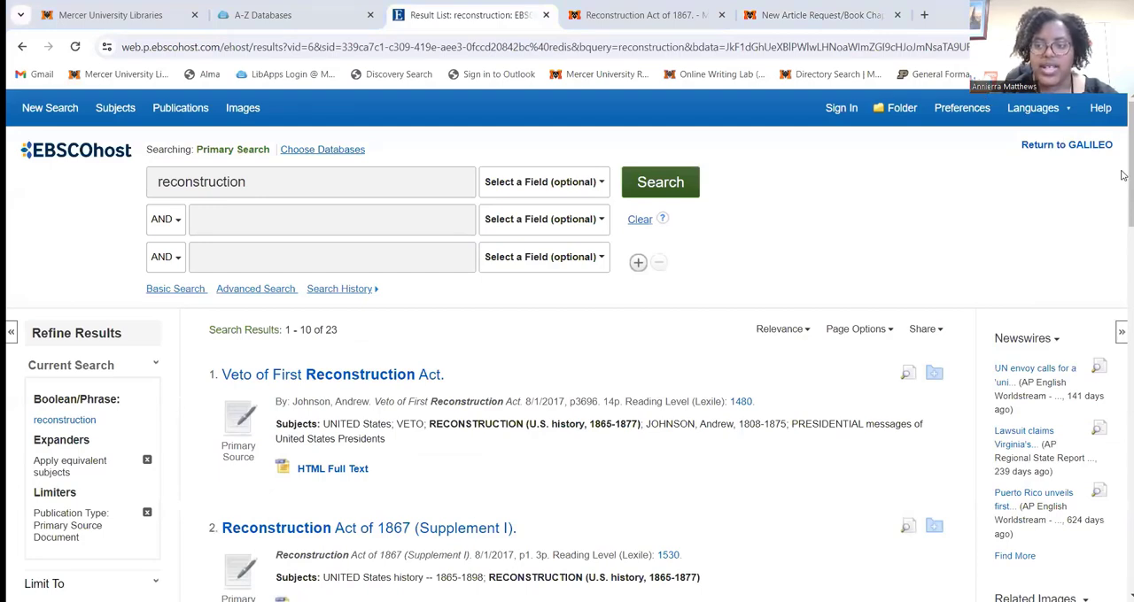
scroll("down", 3)
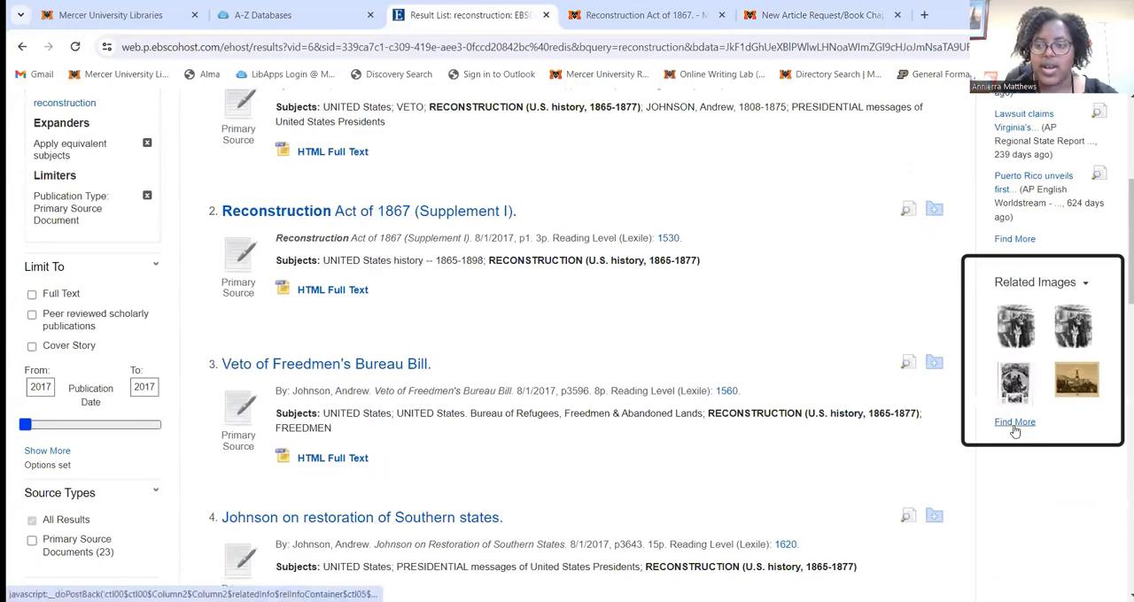
Browse more reconstruction images and view the 1867 African-American men voting illustration
left_click(1014, 422)
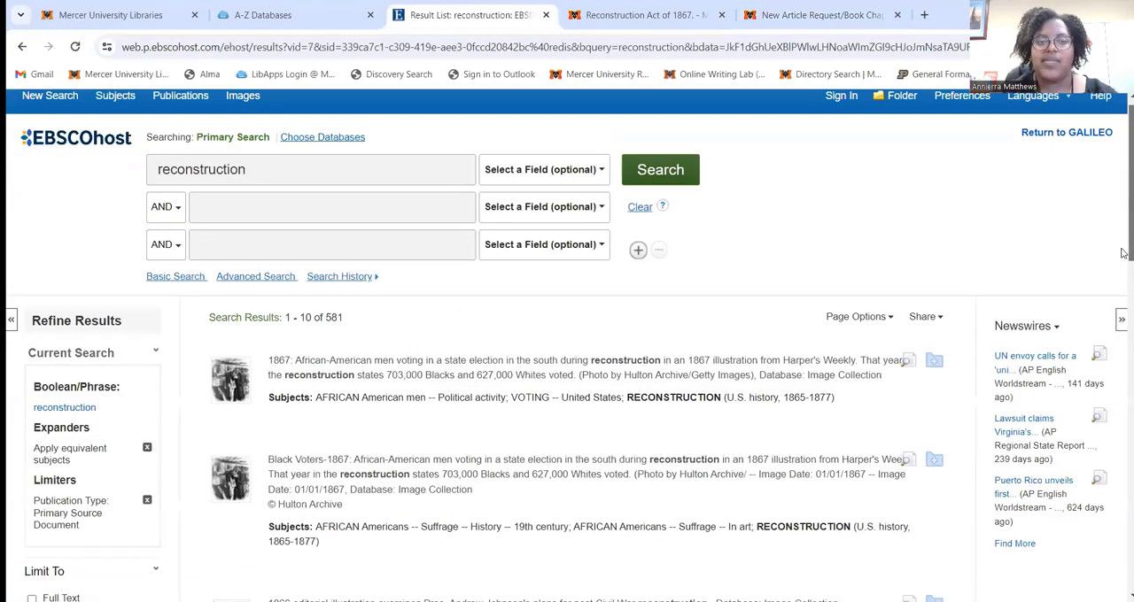
scroll("down", 3)
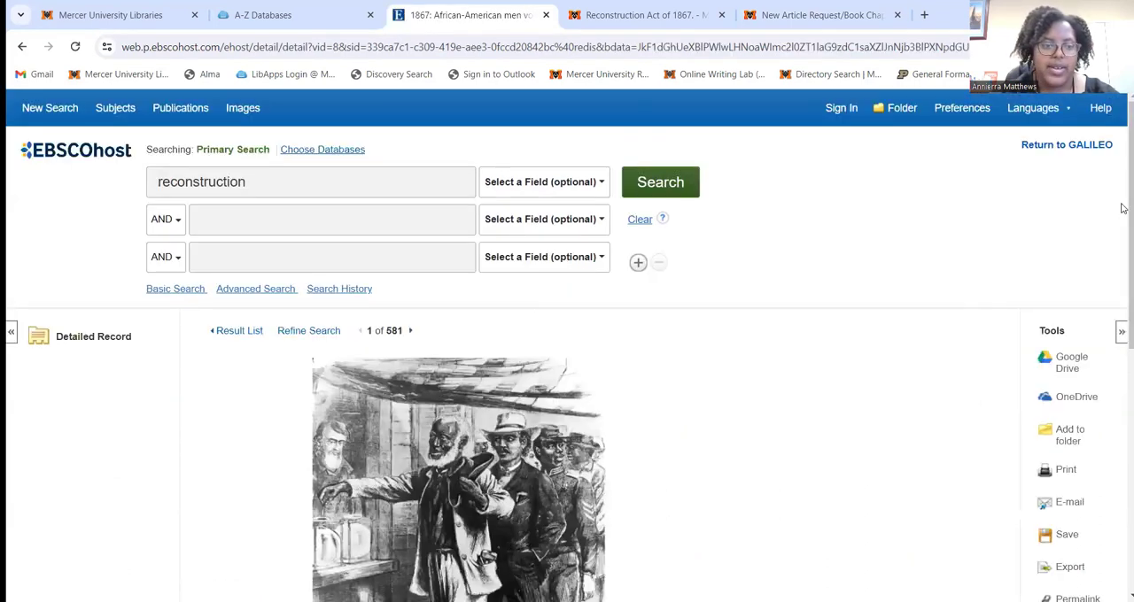
scroll("down", 3)
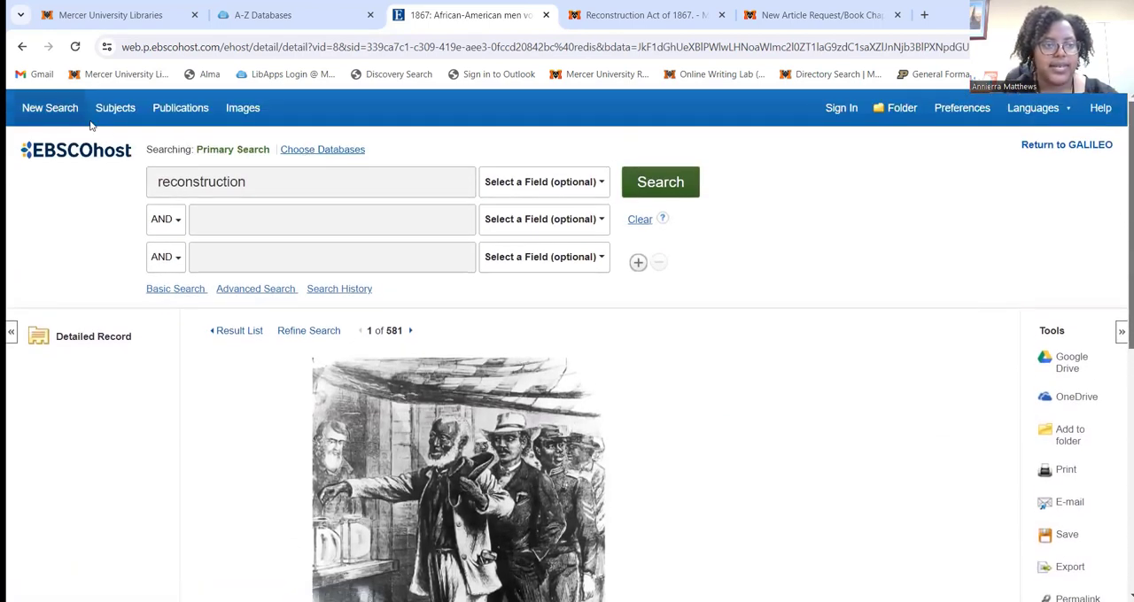
Go back to the list of 581 reconstruction image results
left_click(239, 330)
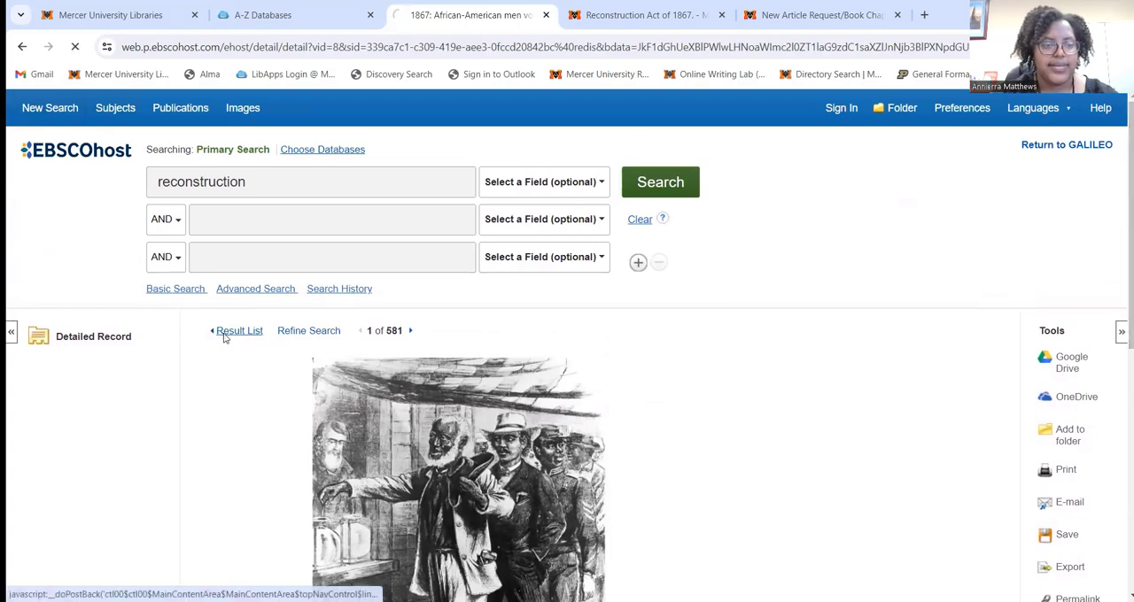
left_click(239, 331)
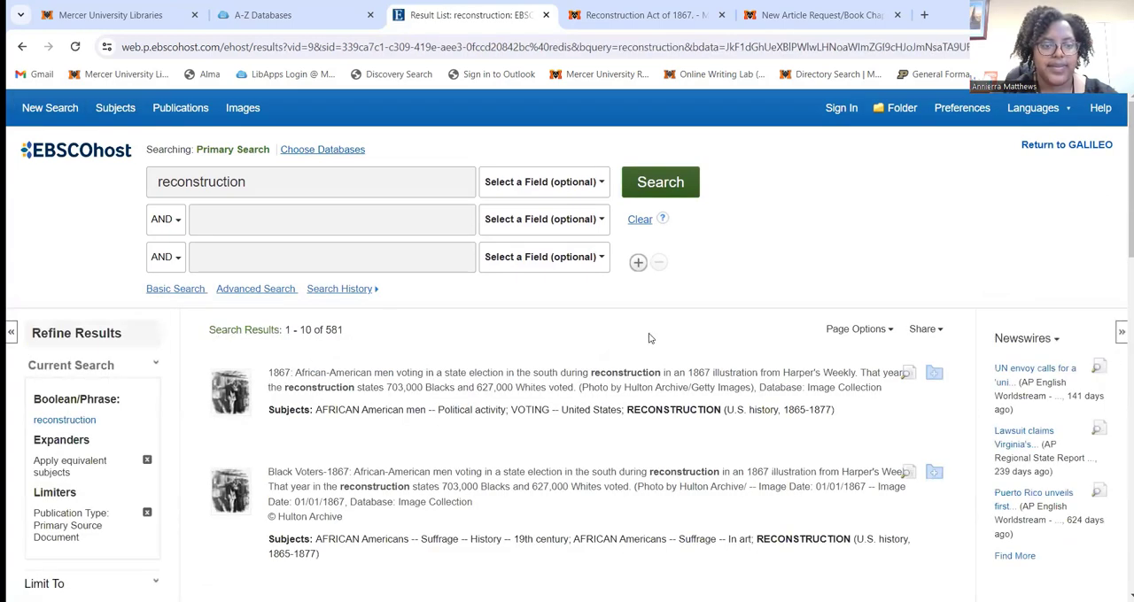
mouse_move(777, 230)
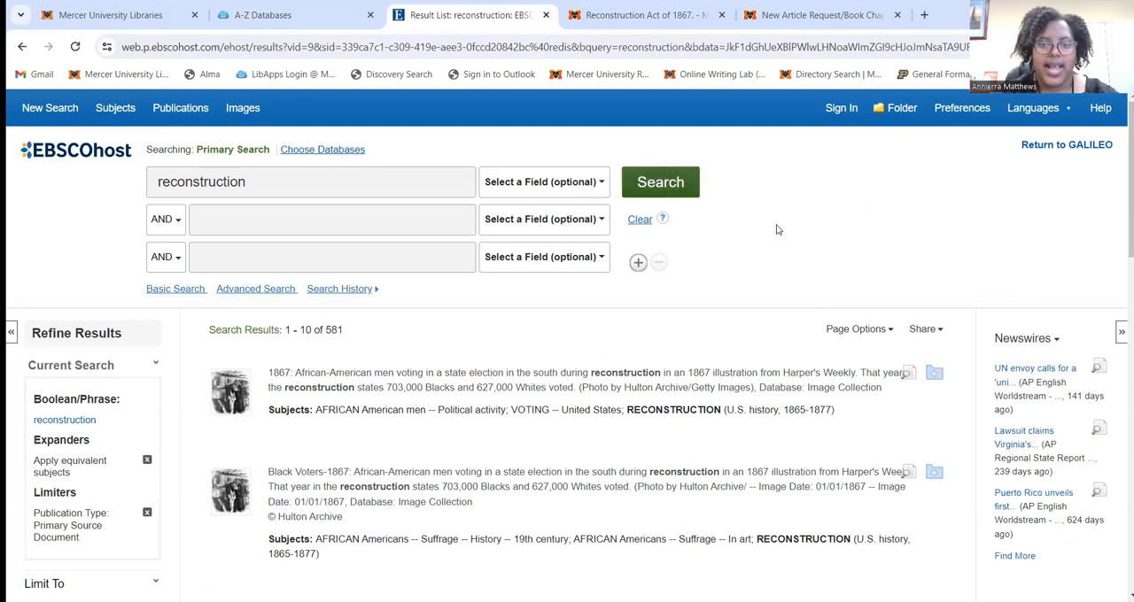
mouse_move(303, 148)
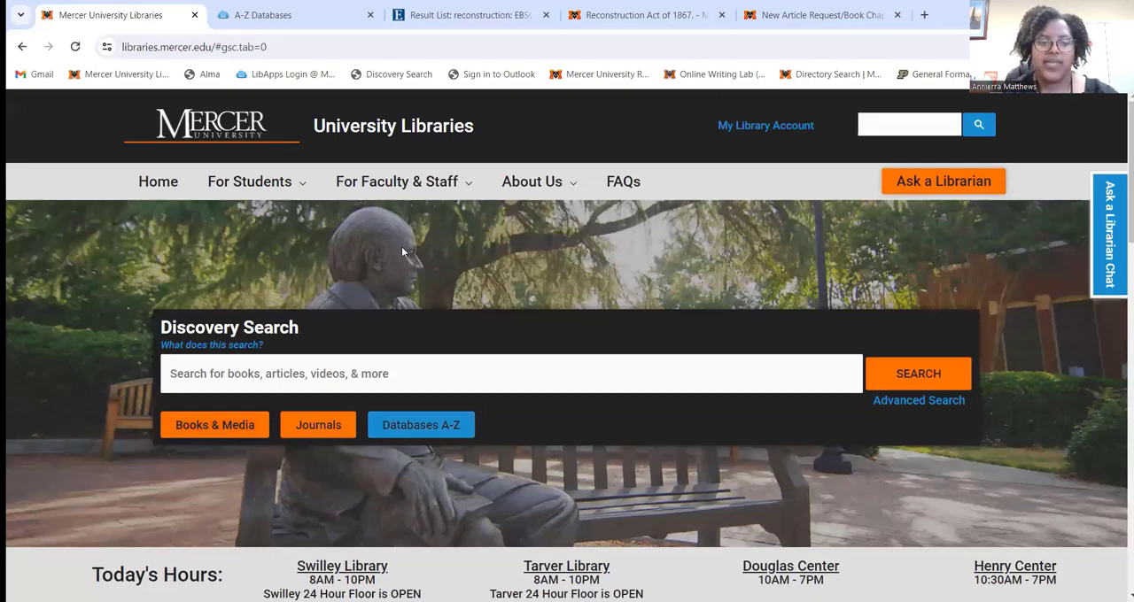
mouse_move(1122, 219)
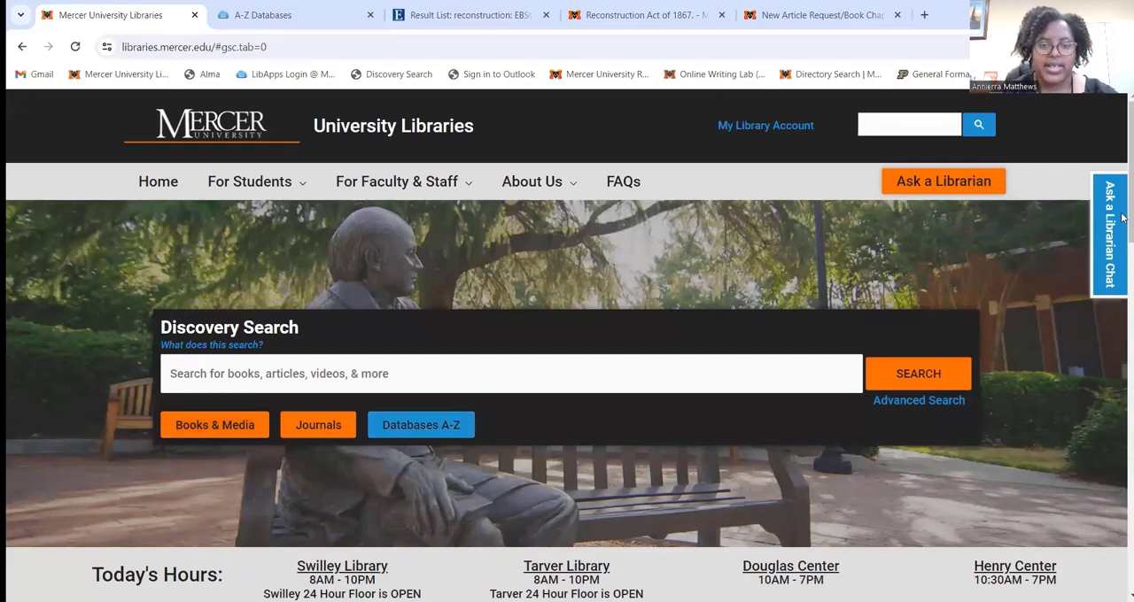
Scroll the Ask a Librarian page down to the phone contacts and open the For Students menu
scroll("down", 3)
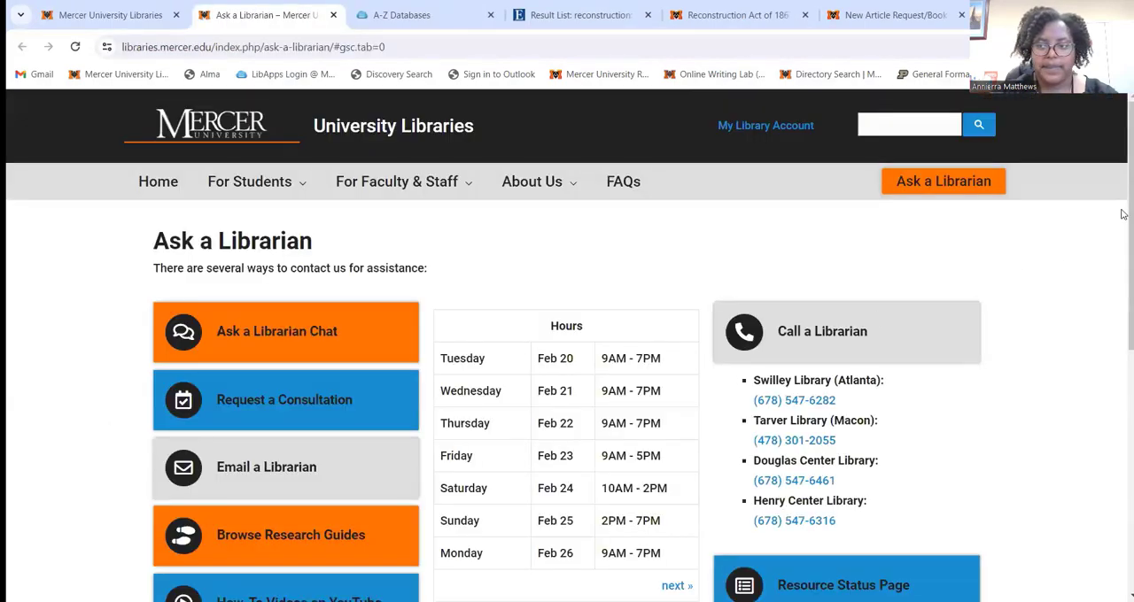
scroll("down", 3)
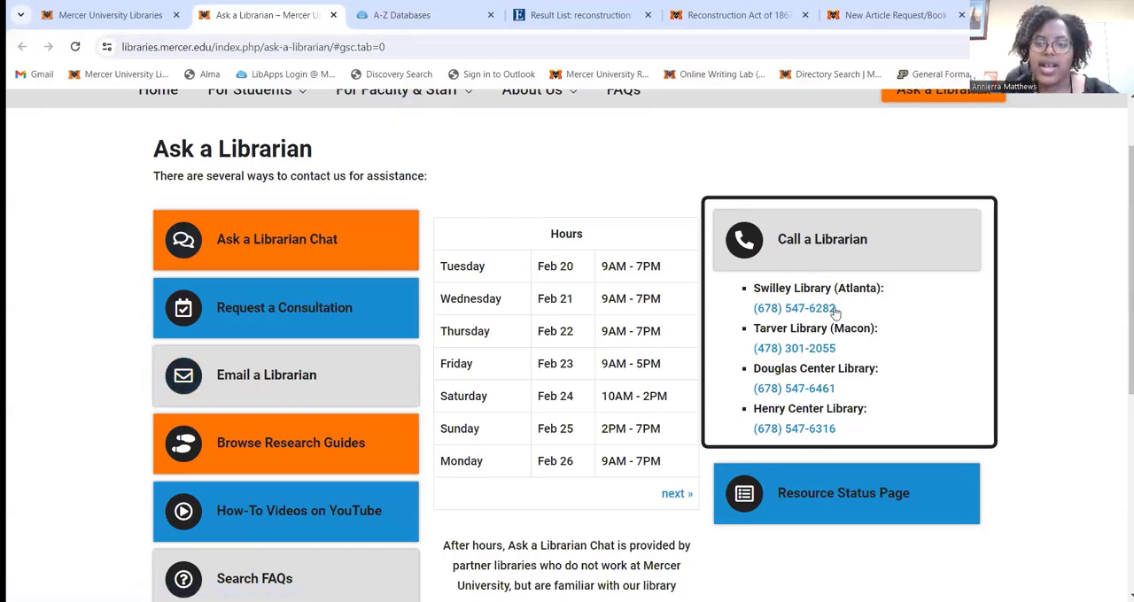
mouse_move(1122, 301)
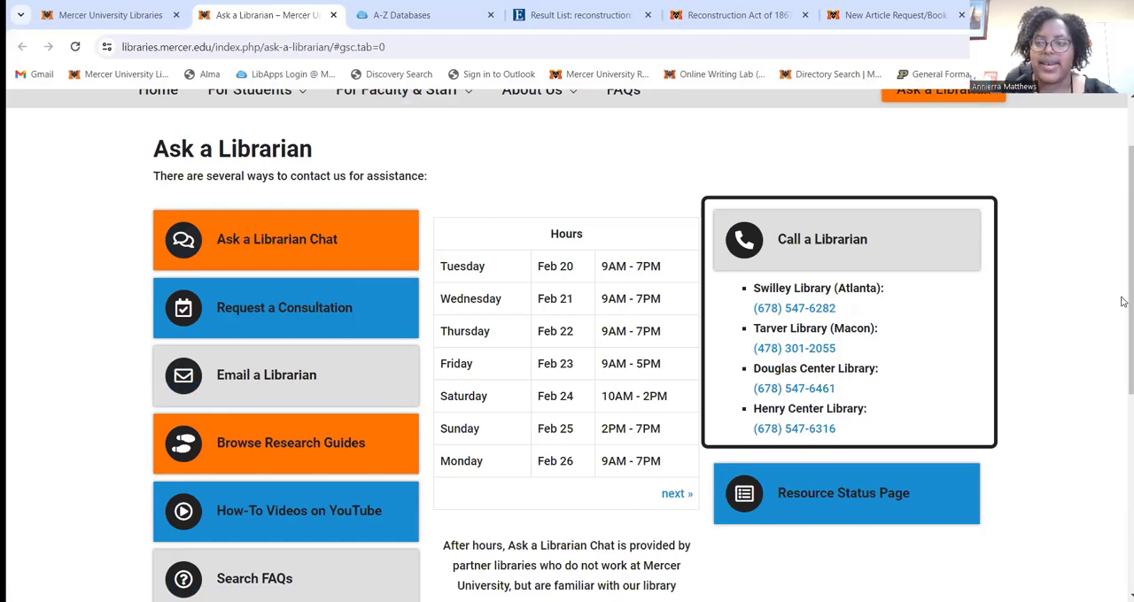
left_click(250, 180)
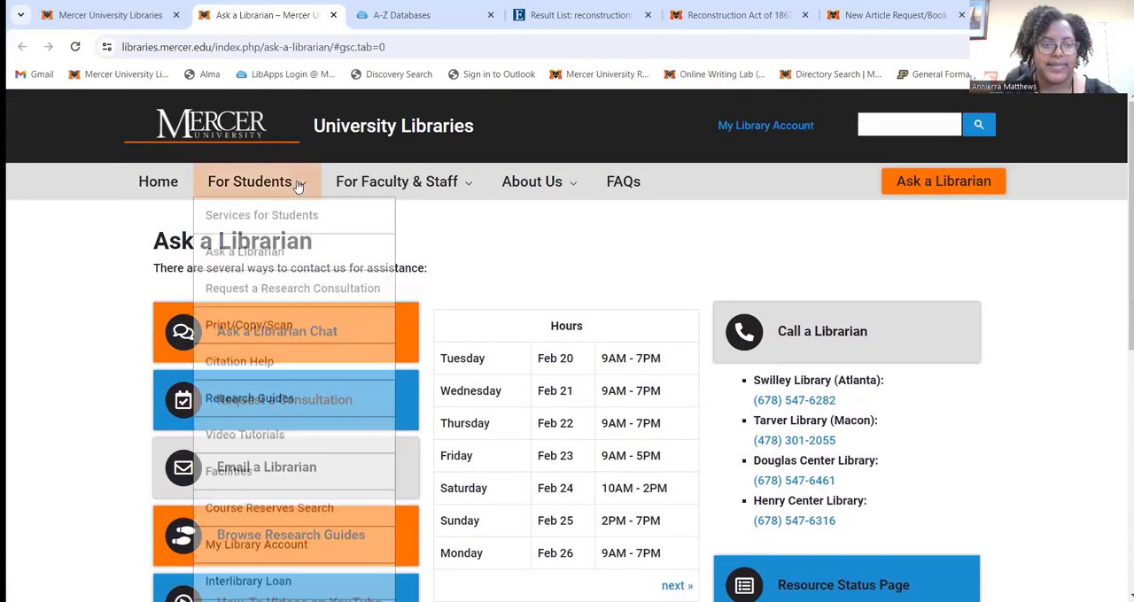